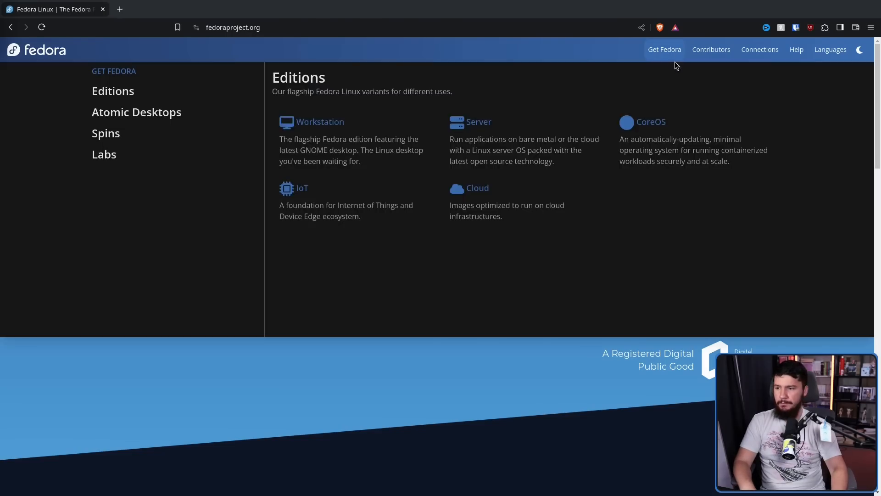
# Follow Joshua Strobl's Mastodon post to the Fedora Plasma Workstation change proposal.
pyautogui.click(105, 133)
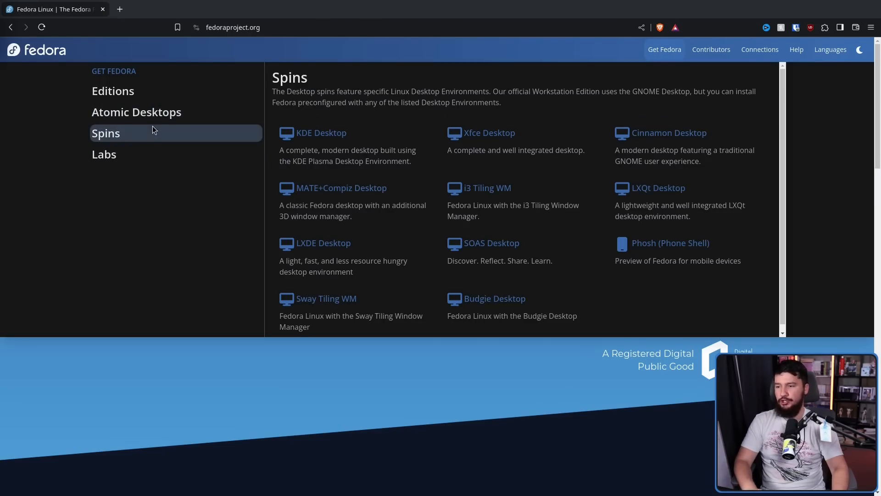
pyautogui.click(113, 91)
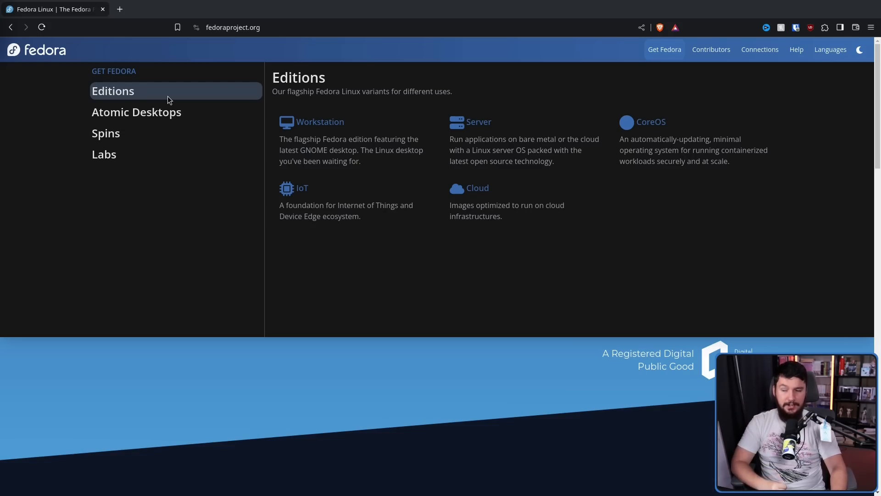
pyautogui.moveTo(343, 118)
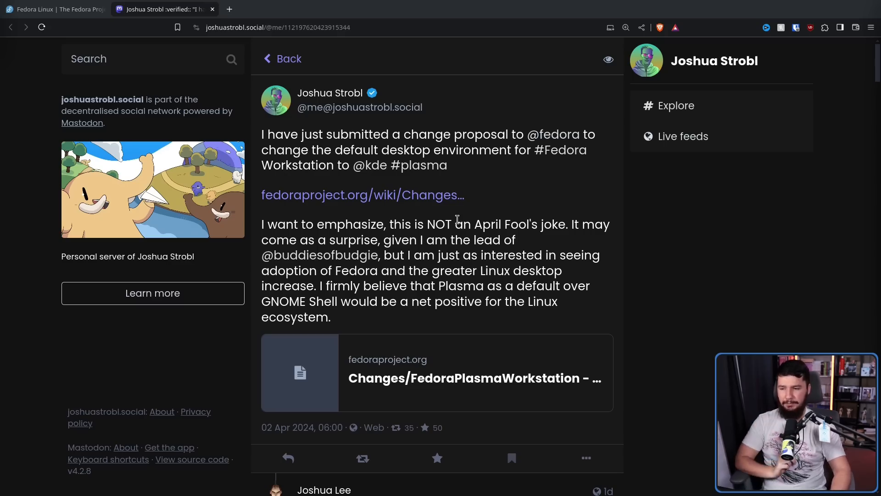
pyautogui.moveTo(472, 215)
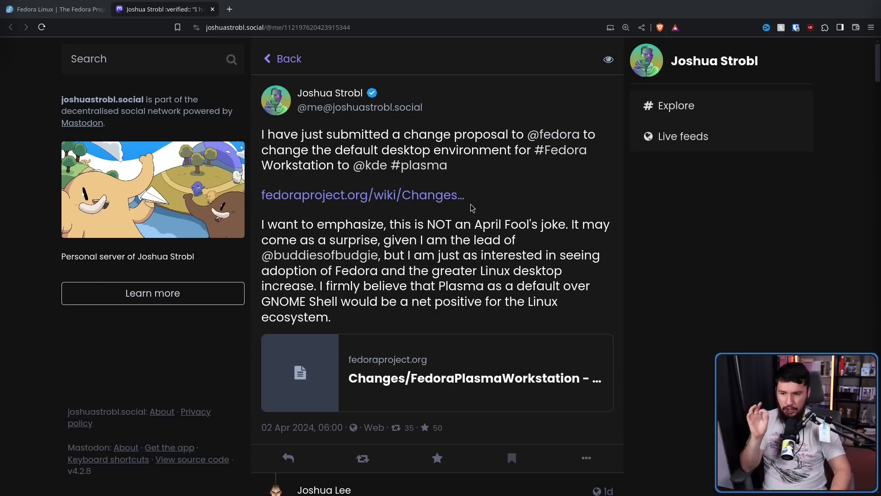
pyautogui.moveTo(532, 206)
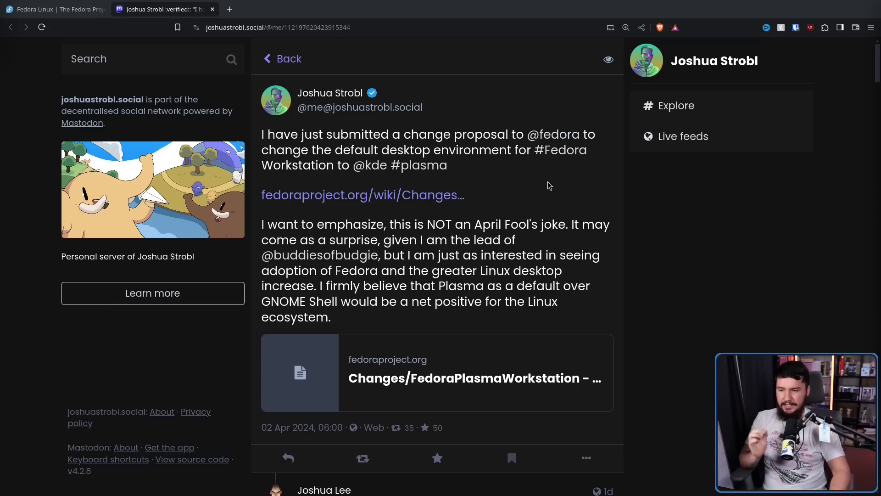
pyautogui.moveTo(546, 166)
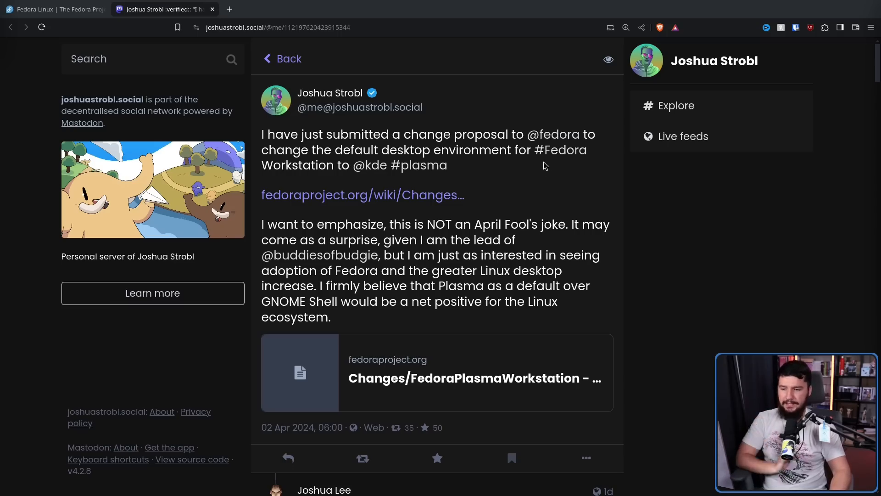
pyautogui.moveTo(544, 150)
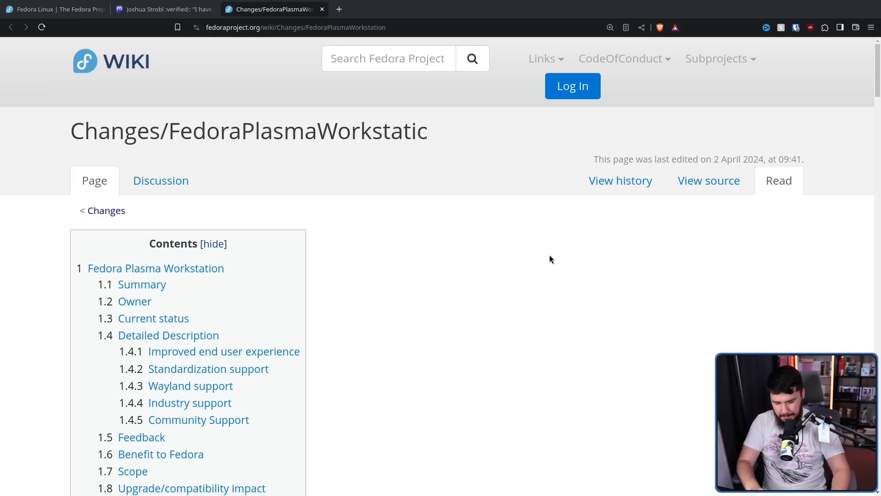
# Scroll to the proposal's Summary and Owner list, briefly highlighting the co-owners' names.
pyautogui.scroll(-3)
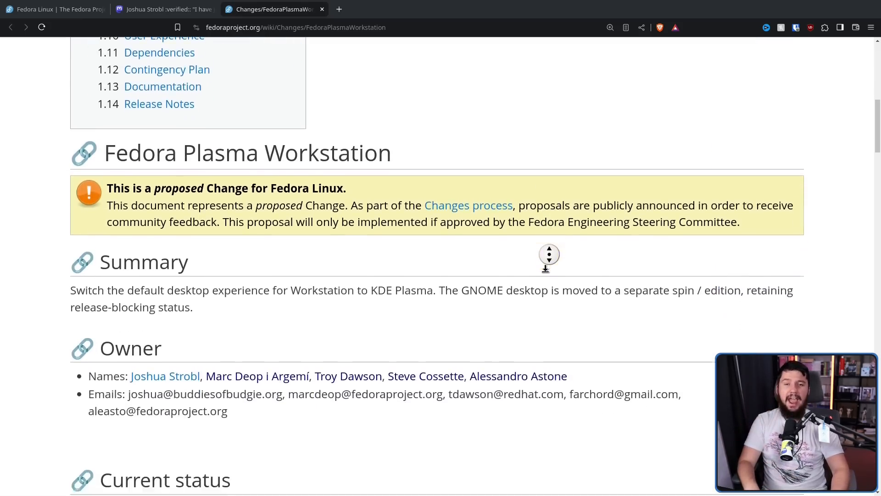
pyautogui.scroll(-3)
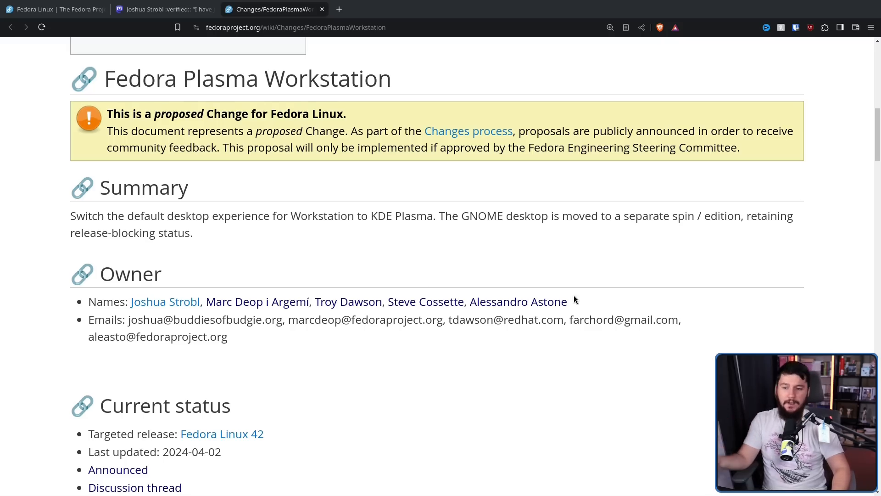
pyautogui.moveTo(203, 301); pyautogui.dragTo(567, 301)
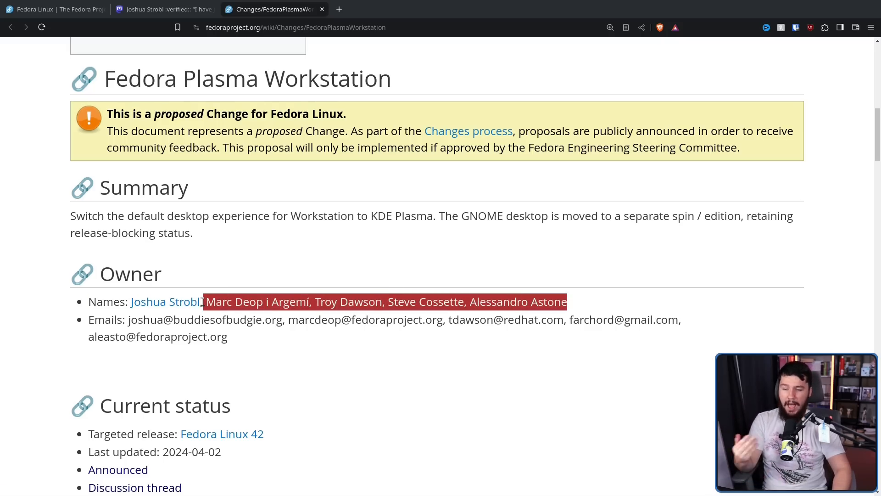
pyautogui.click(215, 357)
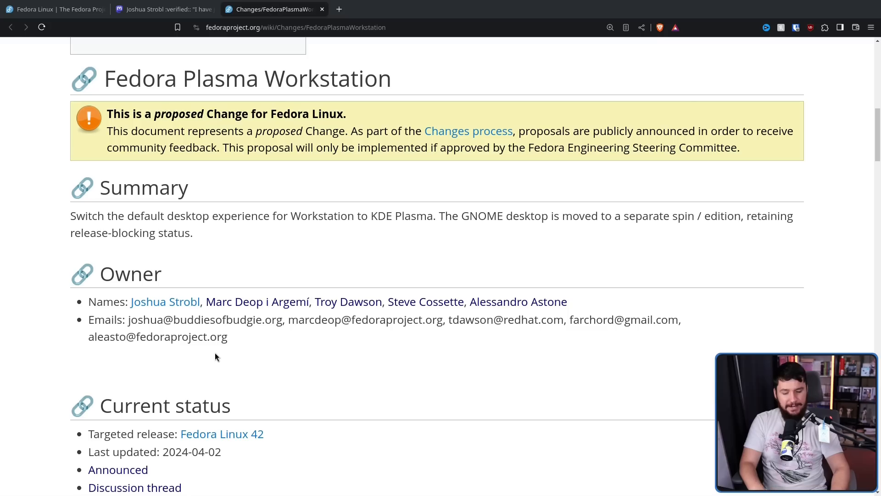
pyautogui.moveTo(241, 344)
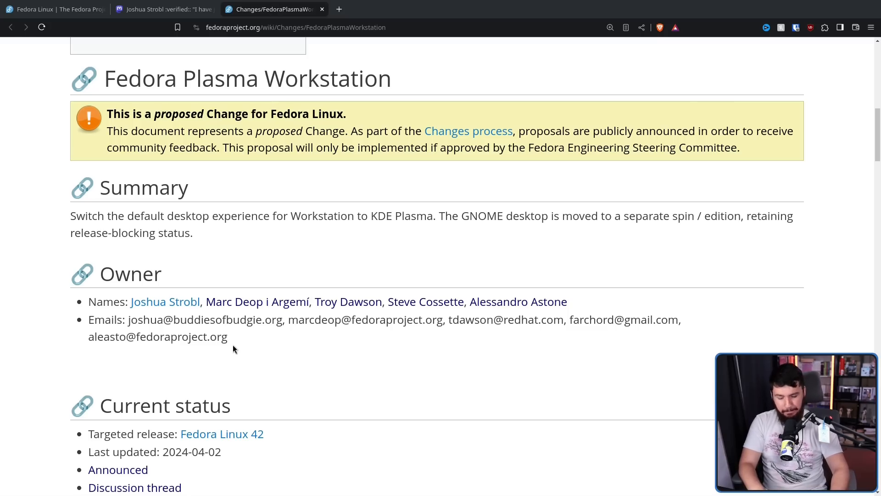
pyautogui.scroll(-3)
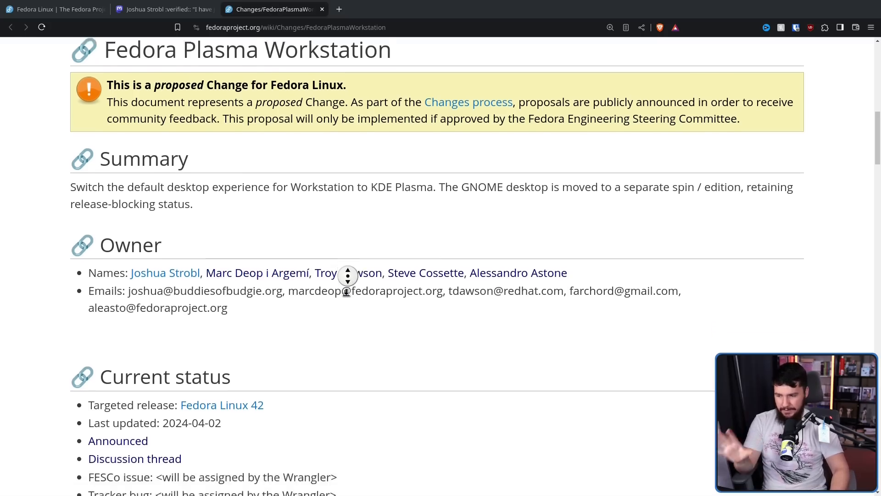
pyautogui.scroll(-3)
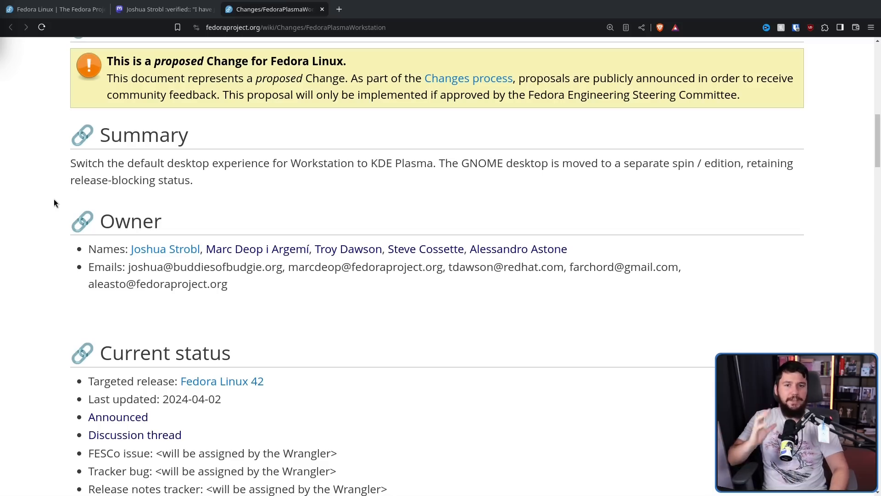
pyautogui.moveTo(64, 175)
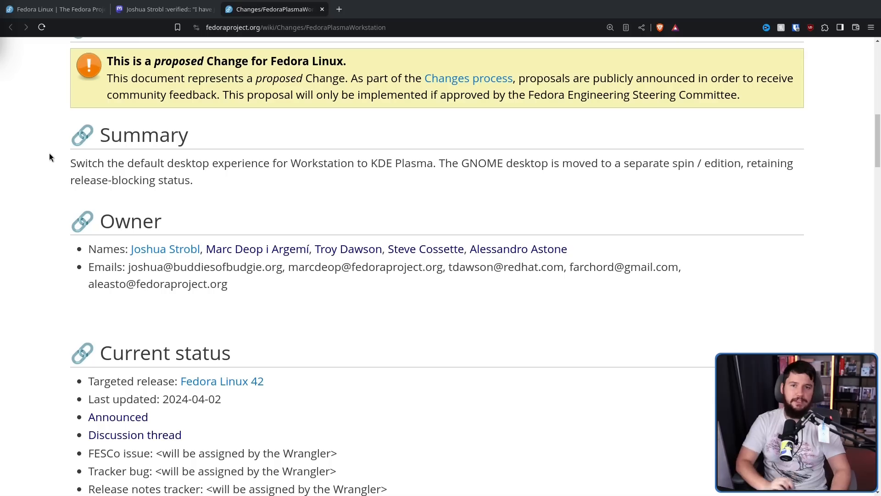
pyautogui.moveTo(60, 117)
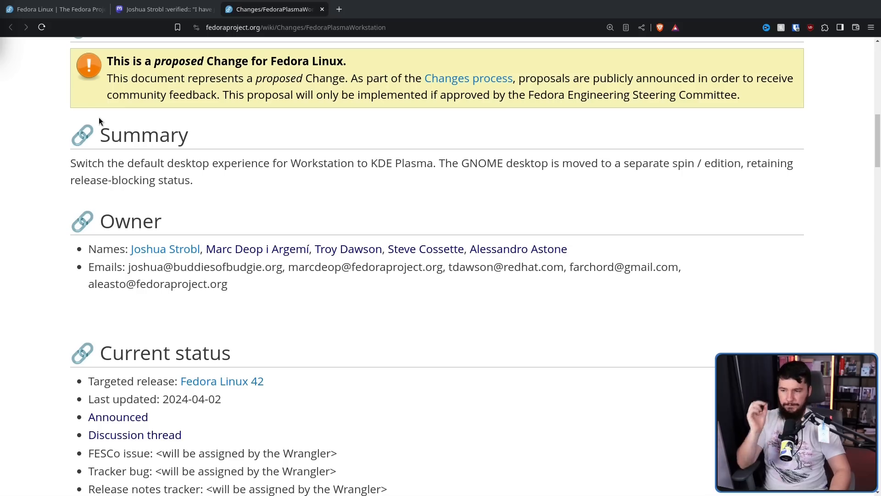
pyautogui.moveTo(187, 175)
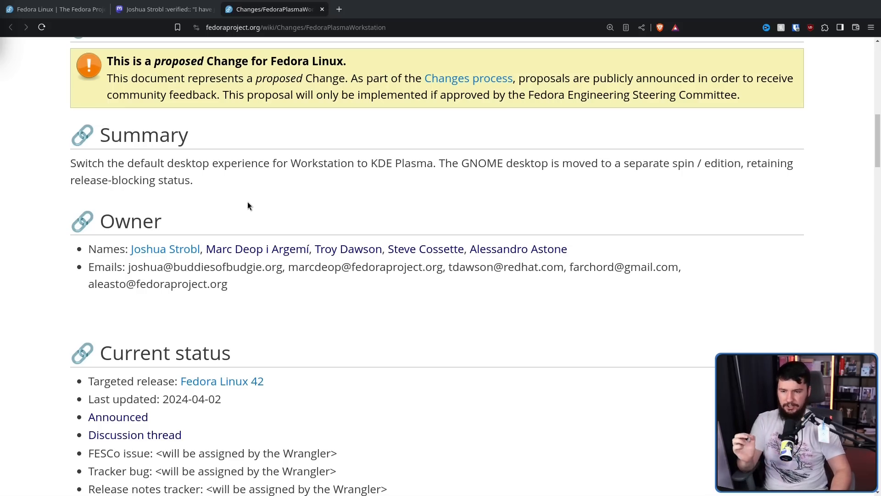
pyautogui.moveTo(252, 195)
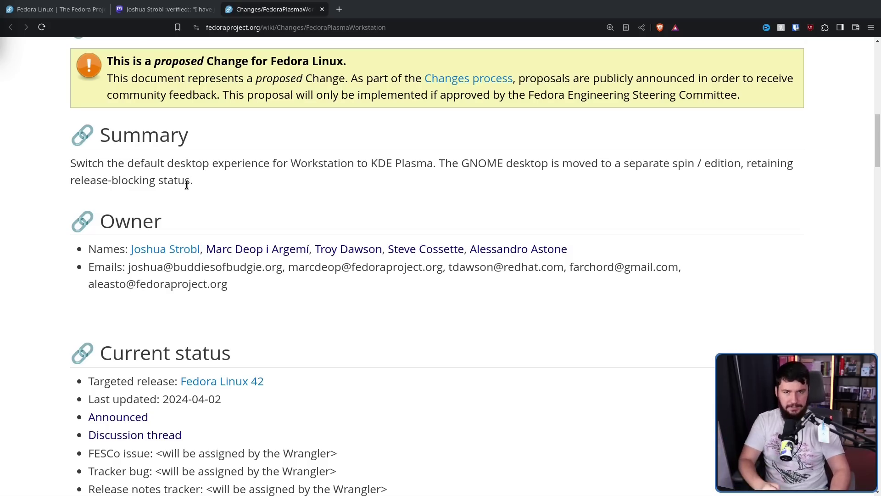
# Scroll through Detailed Description and Improved end user experience to Standardization support.
pyautogui.scroll(-3)
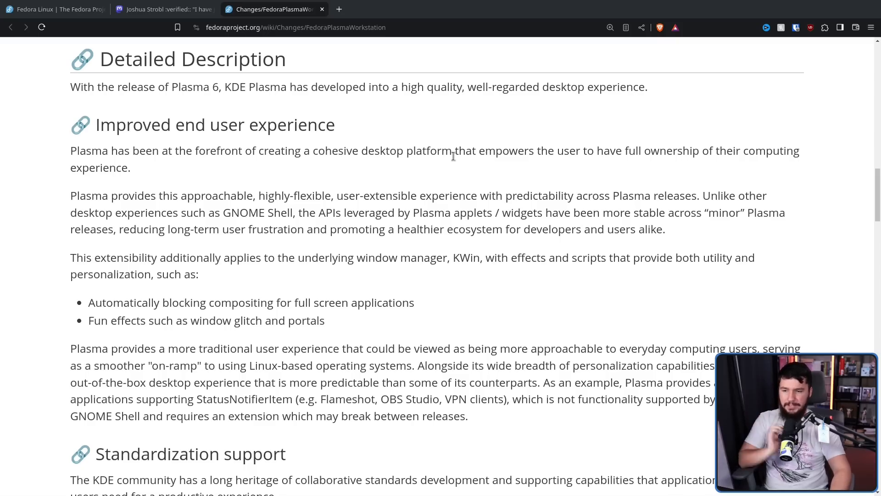
pyautogui.moveTo(451, 147)
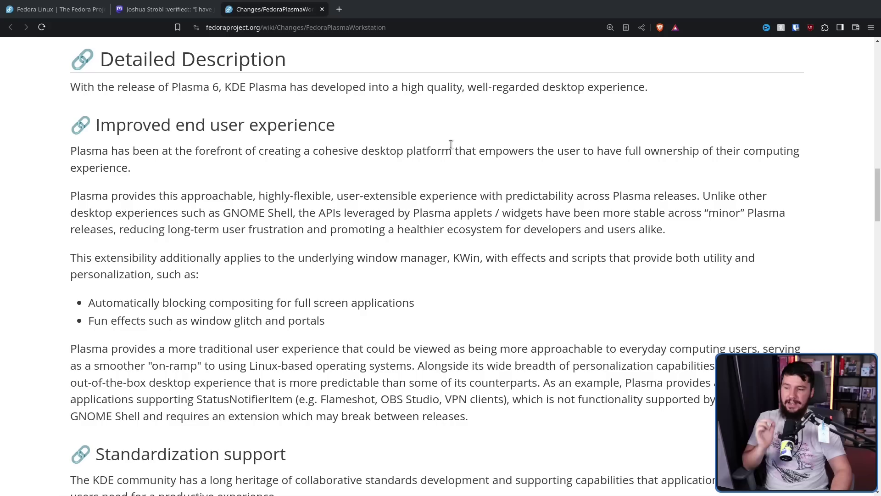
pyautogui.scroll(-3)
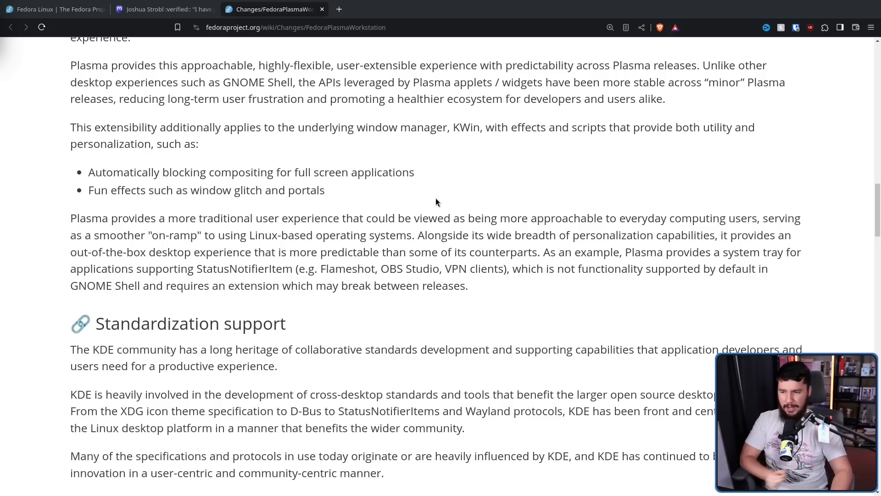
pyautogui.moveTo(440, 195)
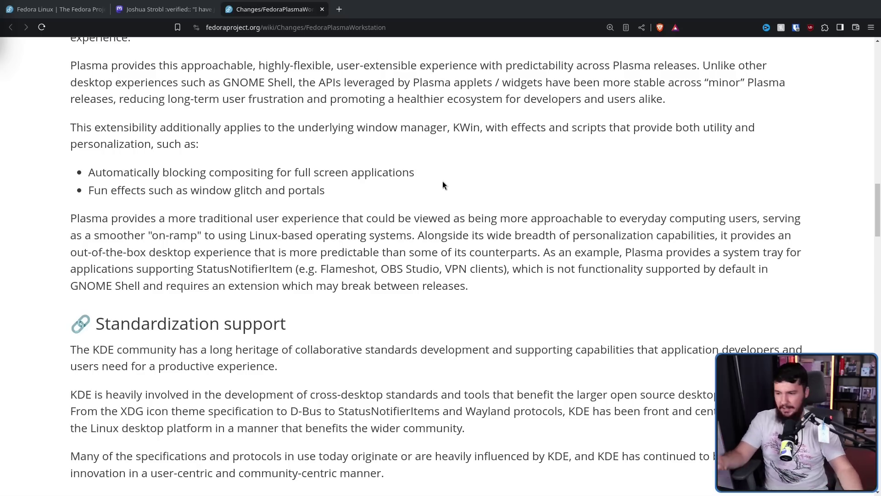
pyautogui.scroll(-3)
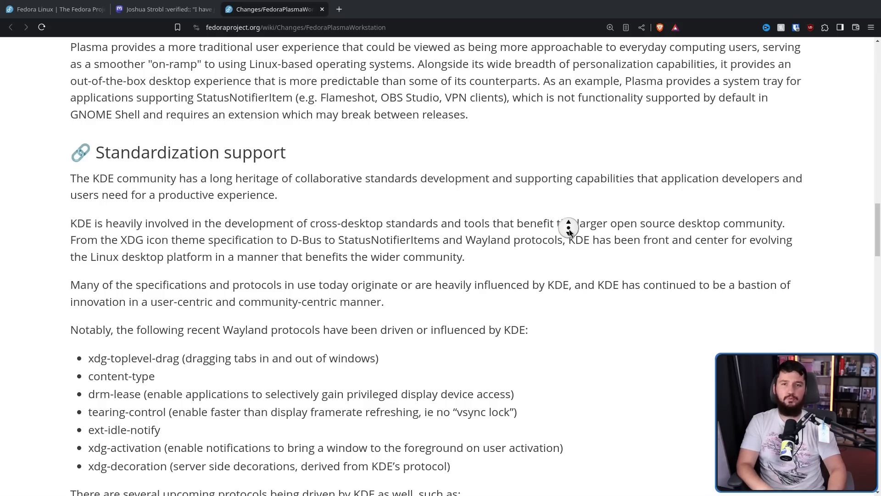
# Read the KDE-driven Wayland protocol lists, briefly selecting drm-lease, and reach Wayland support.
pyautogui.scroll(-3)
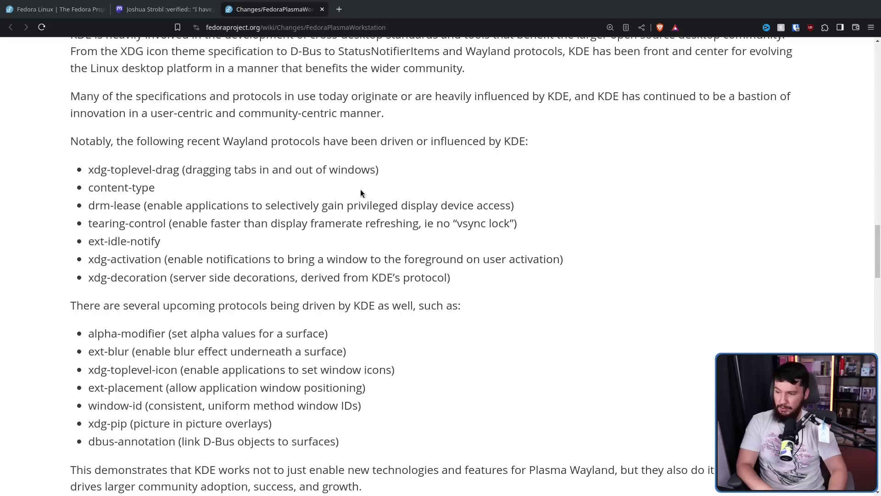
pyautogui.doubleClick(114, 205)
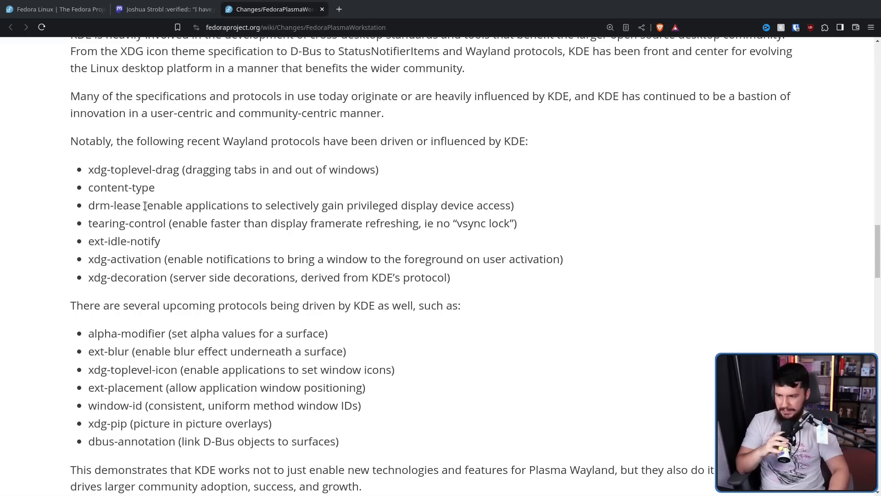
pyautogui.doubleClick(114, 205)
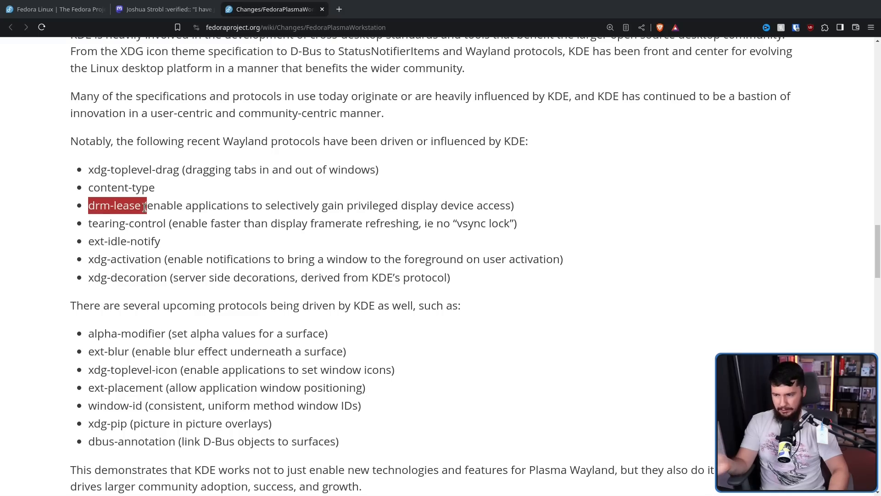
pyautogui.click(146, 206)
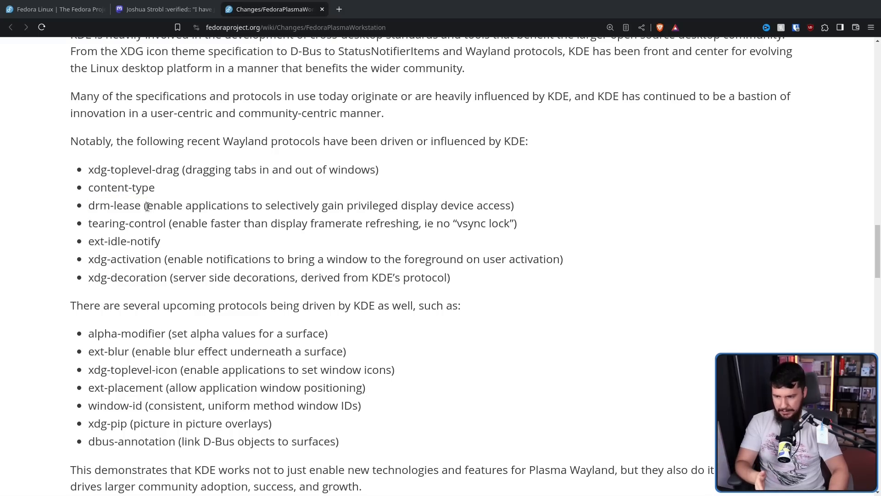
pyautogui.scroll(-3)
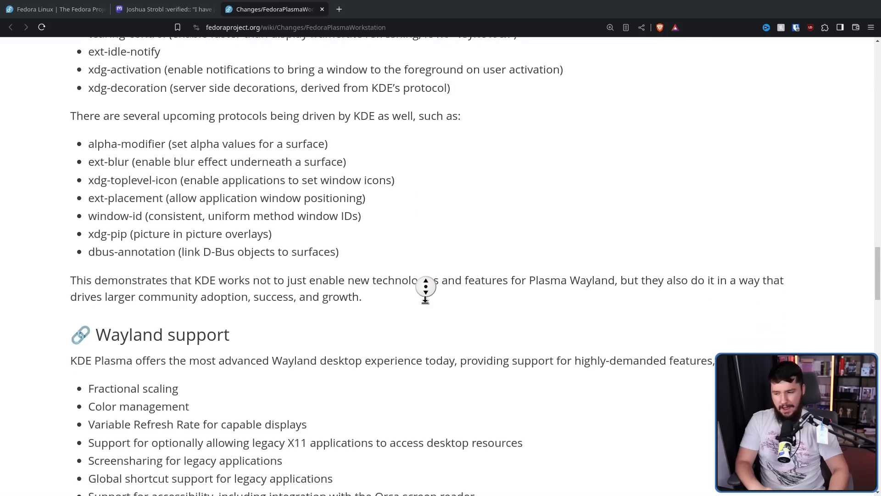
# Scroll from Wayland support past Industry and Community Support to Benefit to Fedora and Scope.
pyautogui.scroll(-3)
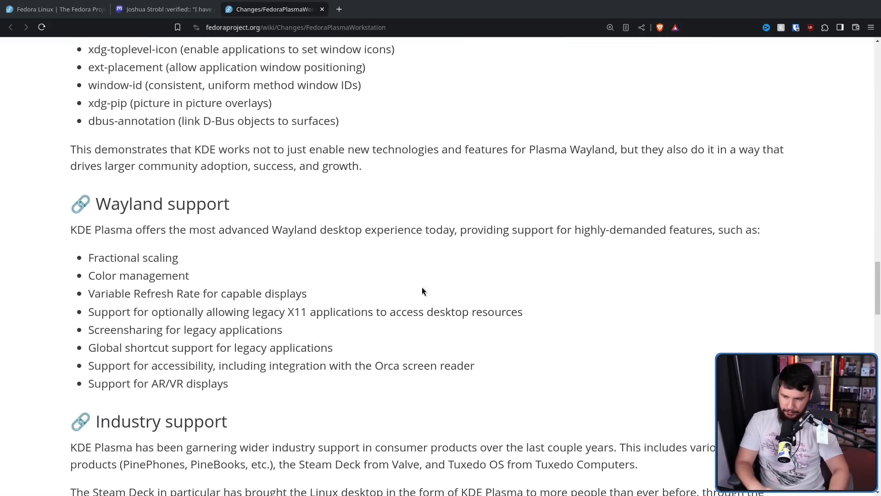
pyautogui.moveTo(312, 328)
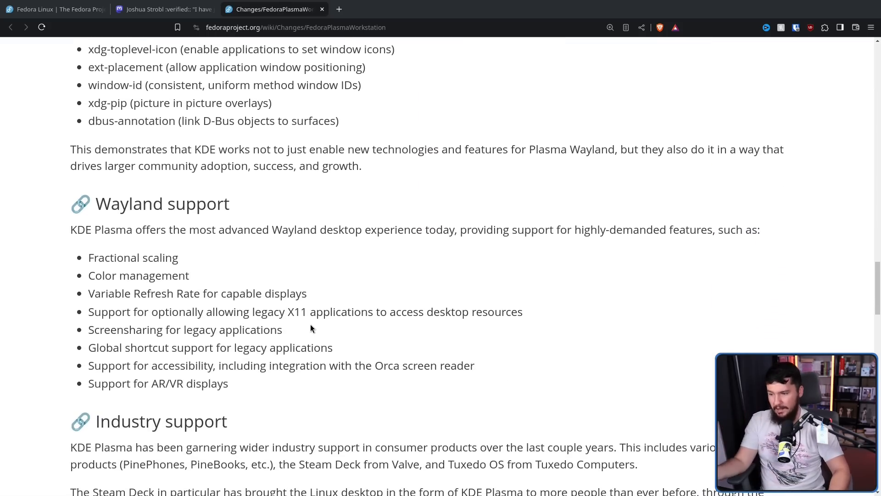
pyautogui.moveTo(296, 335)
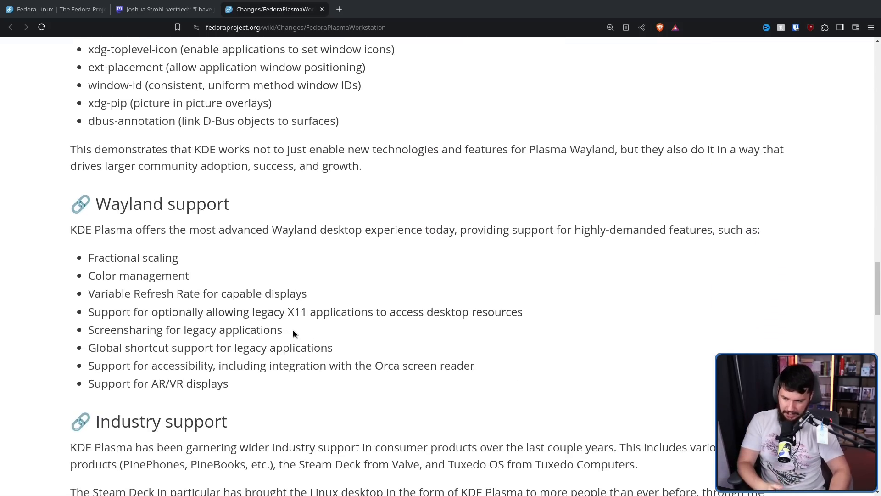
pyautogui.moveTo(351, 350)
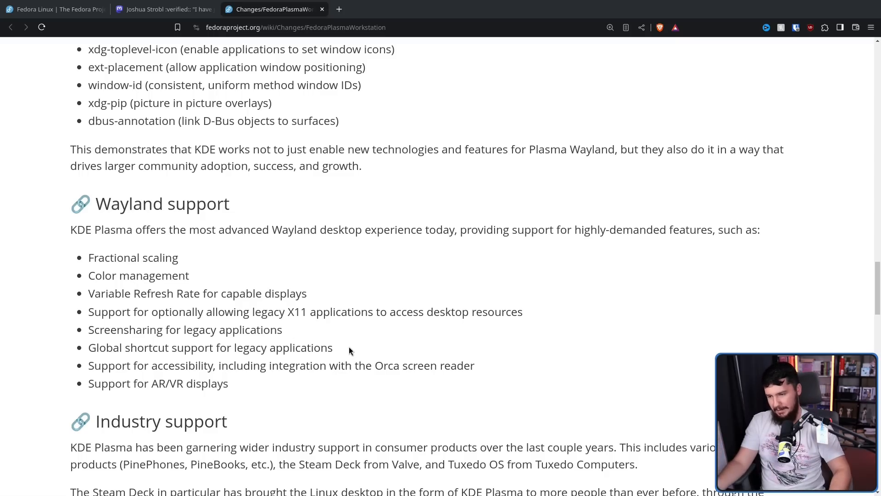
pyautogui.moveTo(88, 330); pyautogui.dragTo(332, 347)
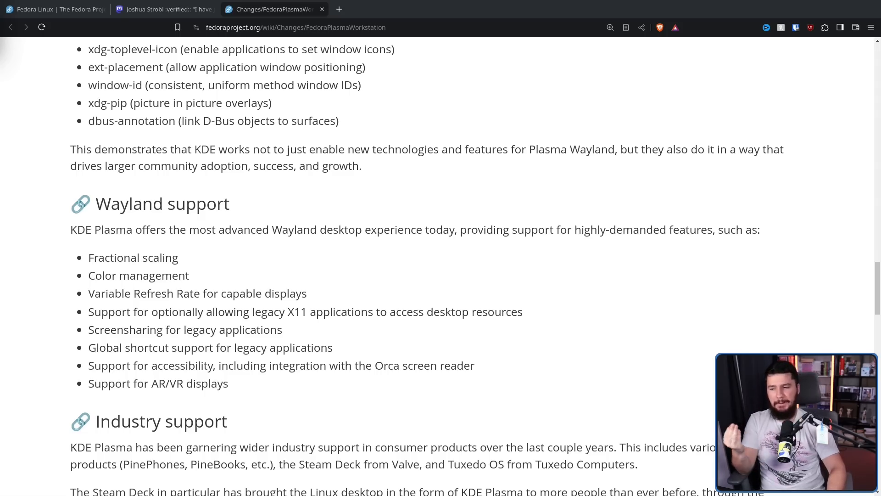
pyautogui.moveTo(329, 340)
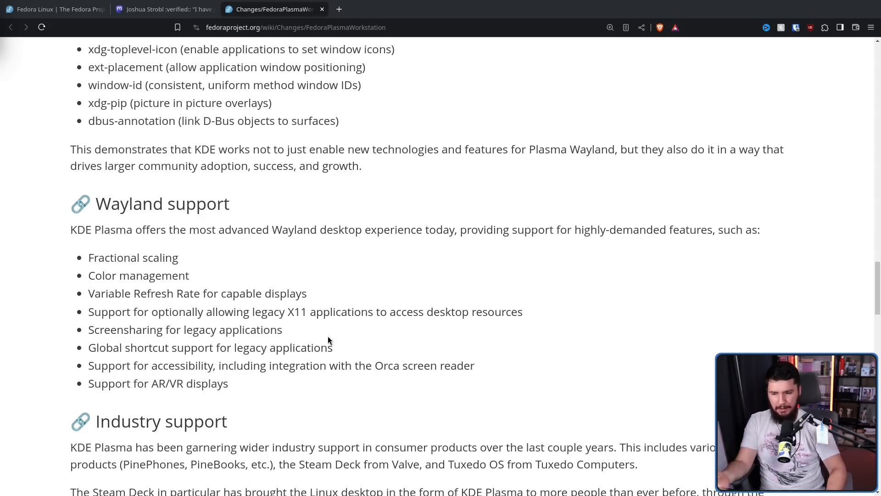
pyautogui.moveTo(325, 338)
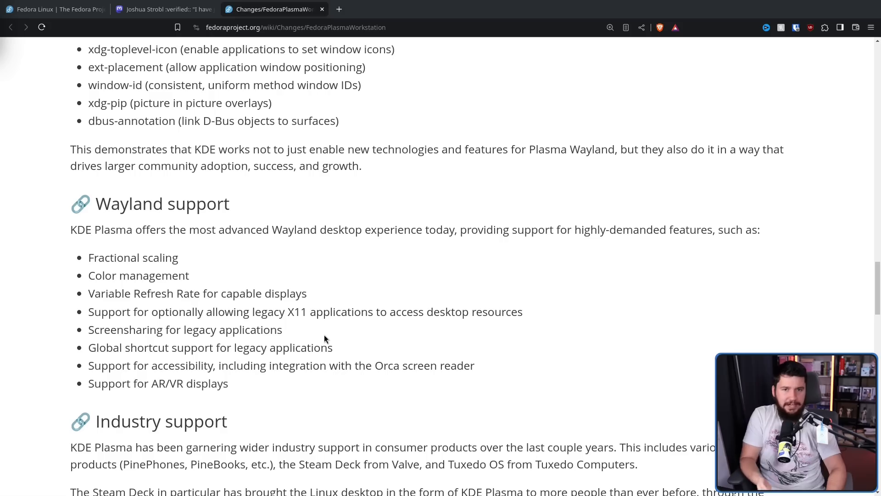
pyautogui.moveTo(325, 330)
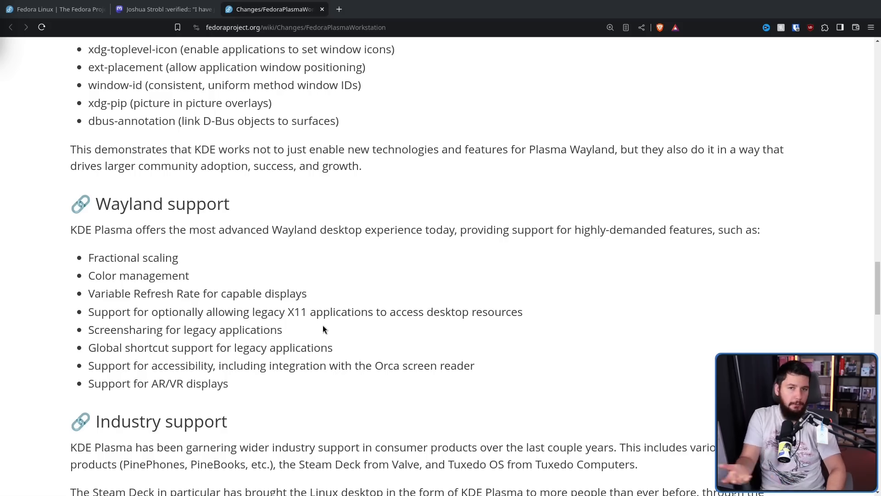
pyautogui.scroll(-3)
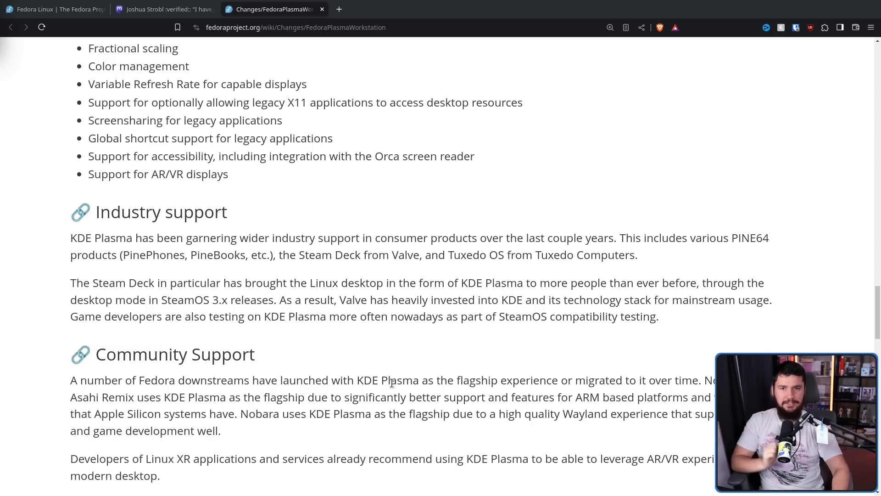
pyautogui.moveTo(566, 317)
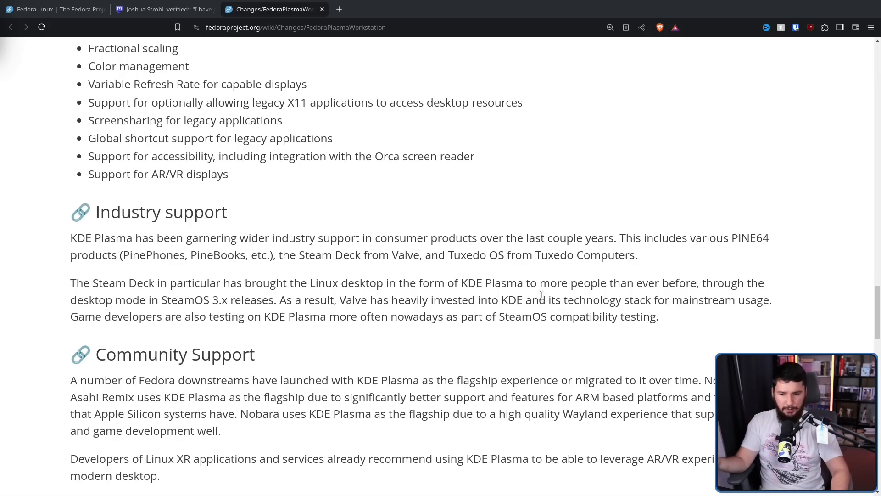
pyautogui.scroll(-3)
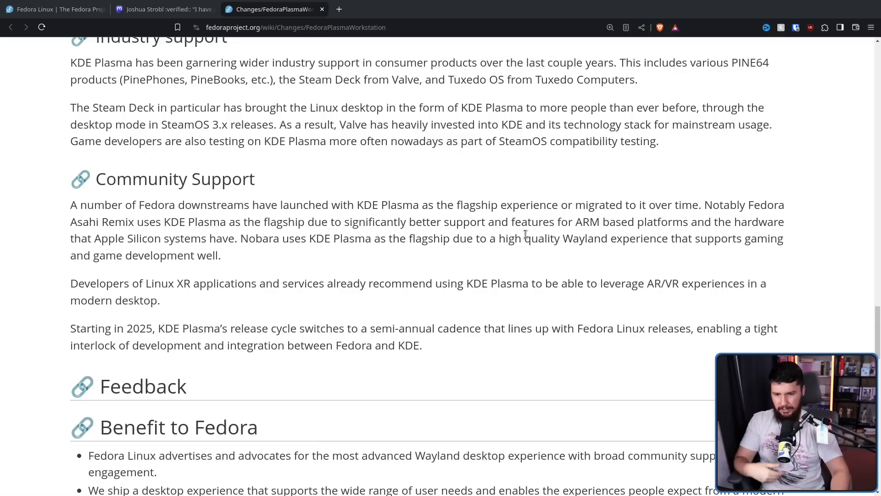
pyautogui.moveTo(528, 216)
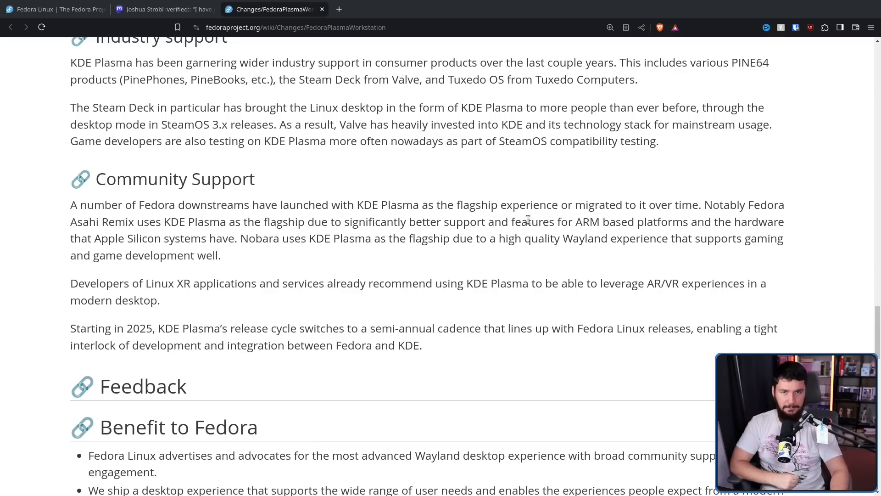
pyautogui.scroll(-3)
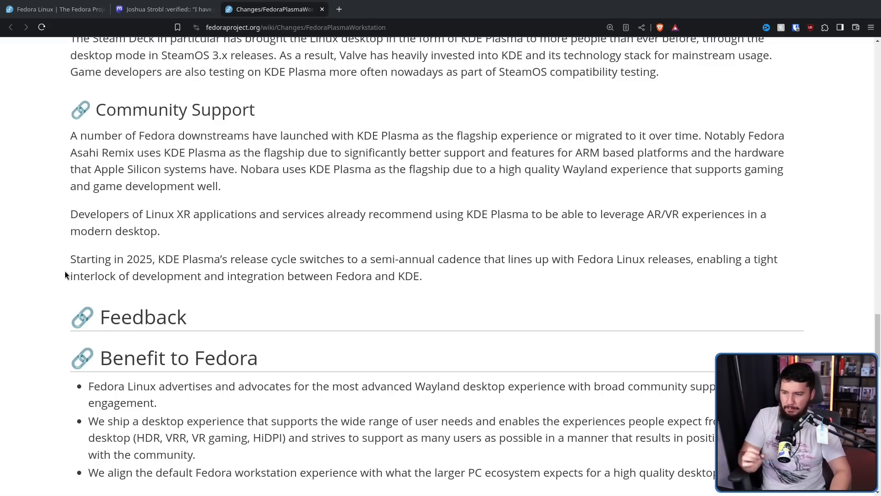
pyautogui.moveTo(388, 236)
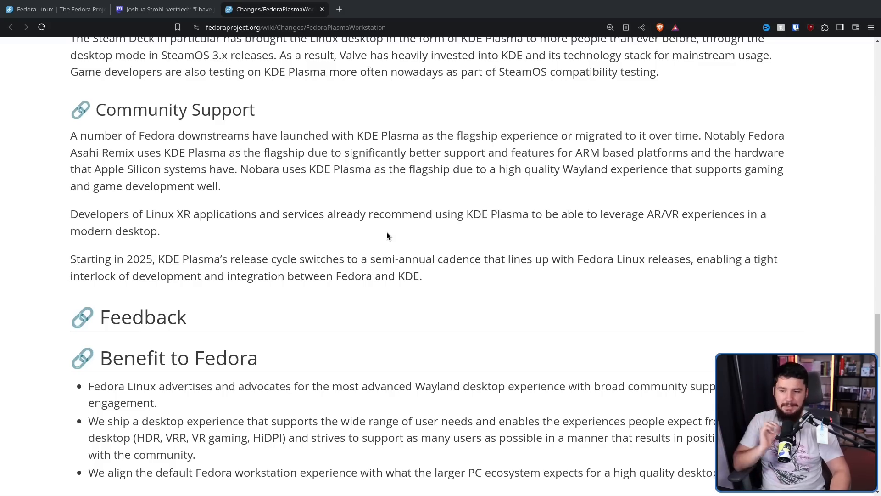
pyautogui.moveTo(583, 221)
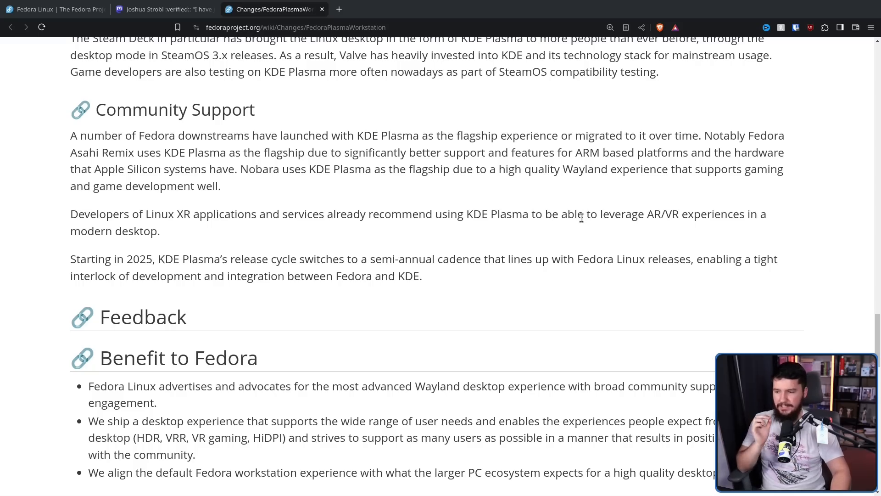
pyautogui.moveTo(579, 231)
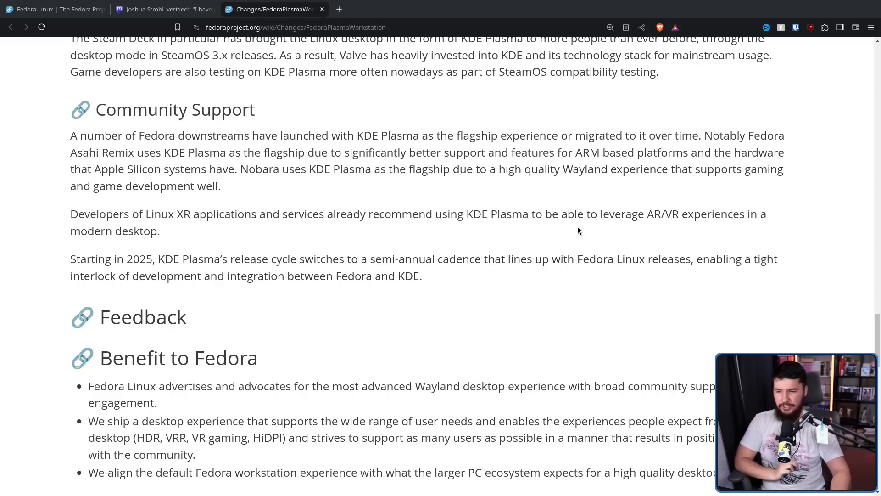
pyautogui.moveTo(502, 207)
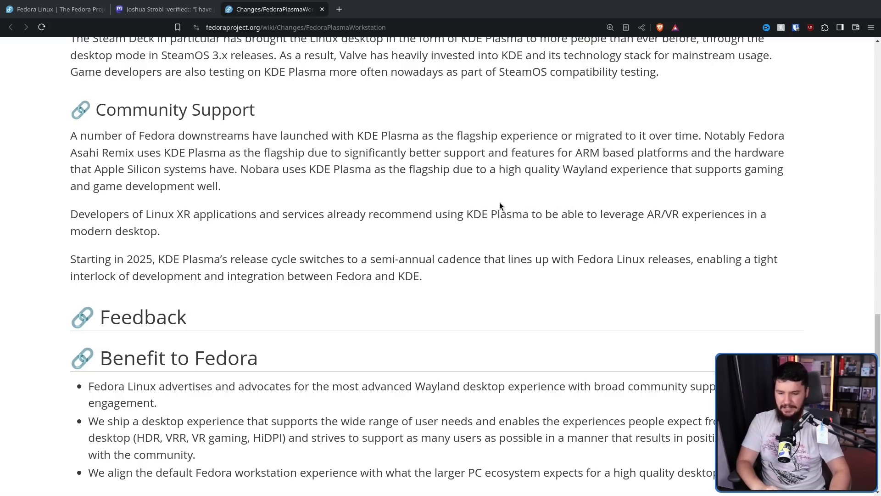
pyautogui.scroll(-3)
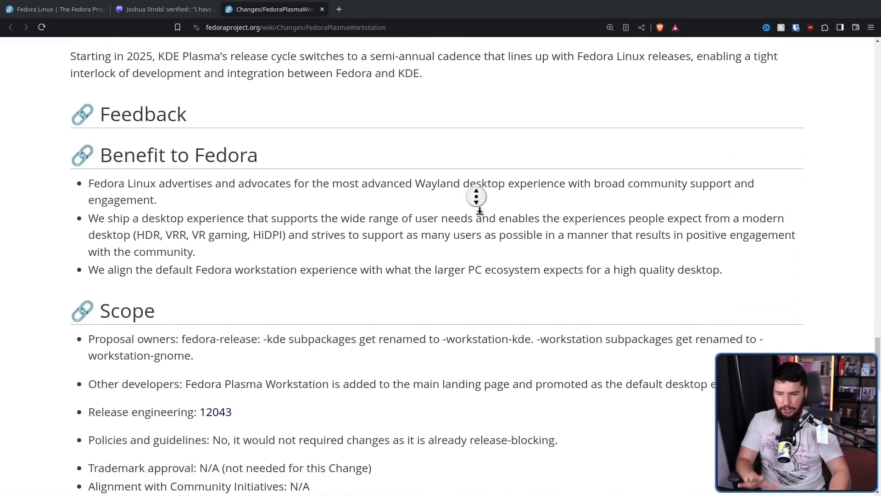
# Scroll past Scope through Upgrade impact, How To Test, User Experience and Contingency Plan.
pyautogui.scroll(-3)
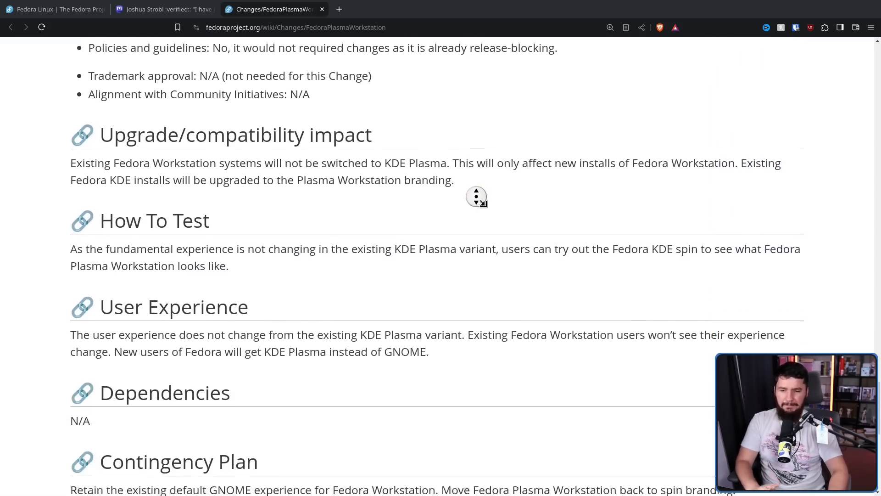
pyautogui.scroll(-3)
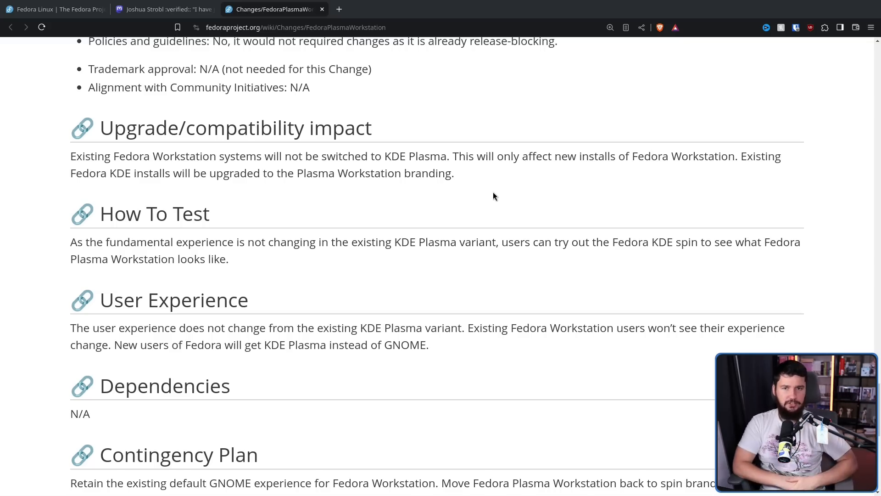
pyautogui.scroll(3)
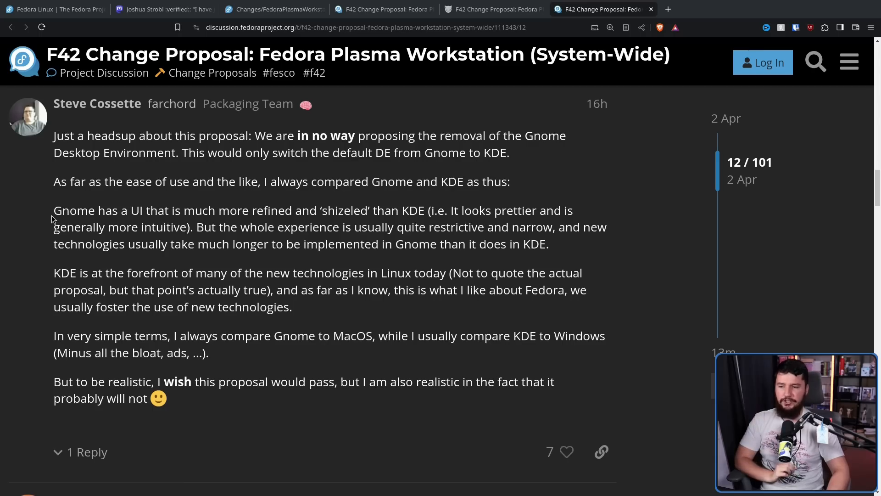
# Read reply 12 of 101 in the F42 Change Proposal discussion thread.
pyautogui.doubleClick(348, 210)
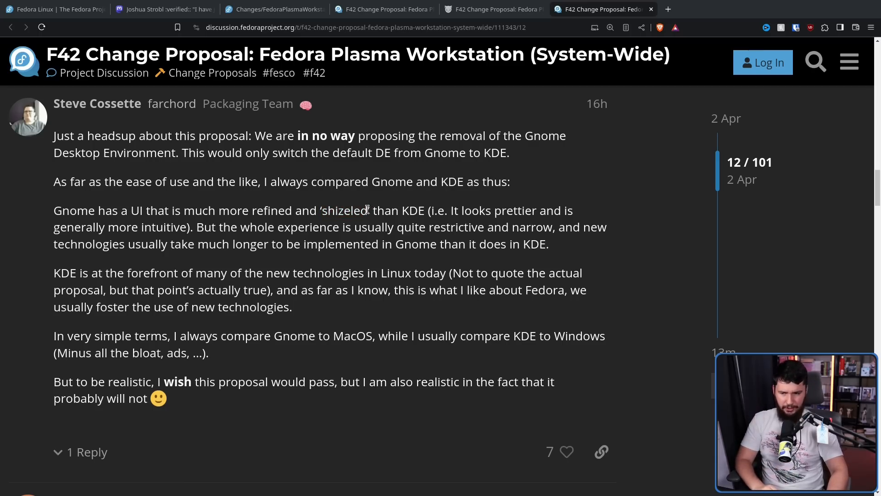
pyautogui.moveTo(282, 207)
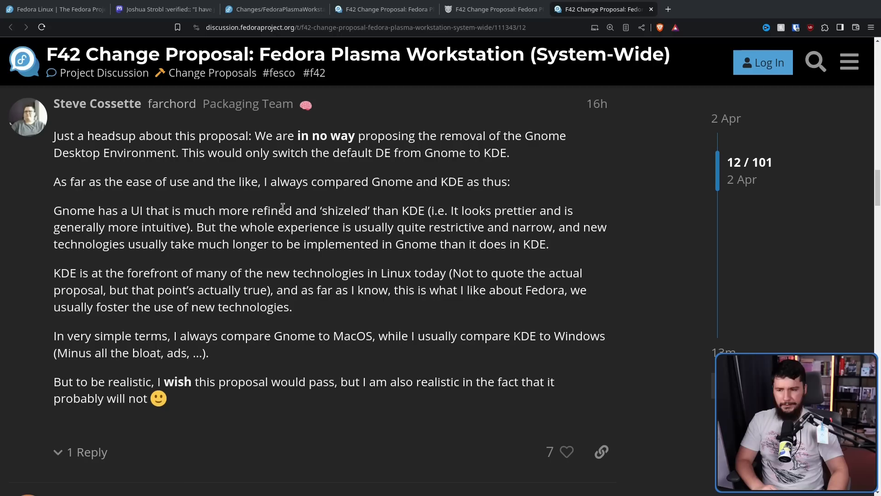
pyautogui.moveTo(360, 222)
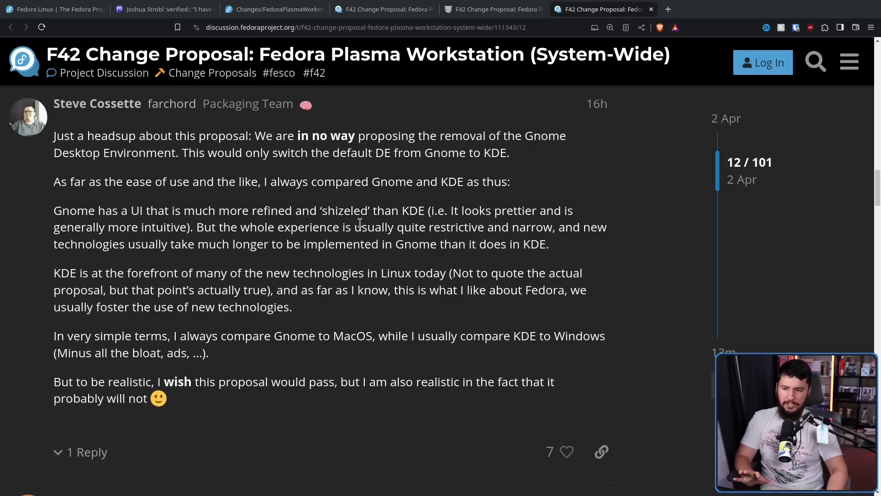
pyautogui.moveTo(488, 233)
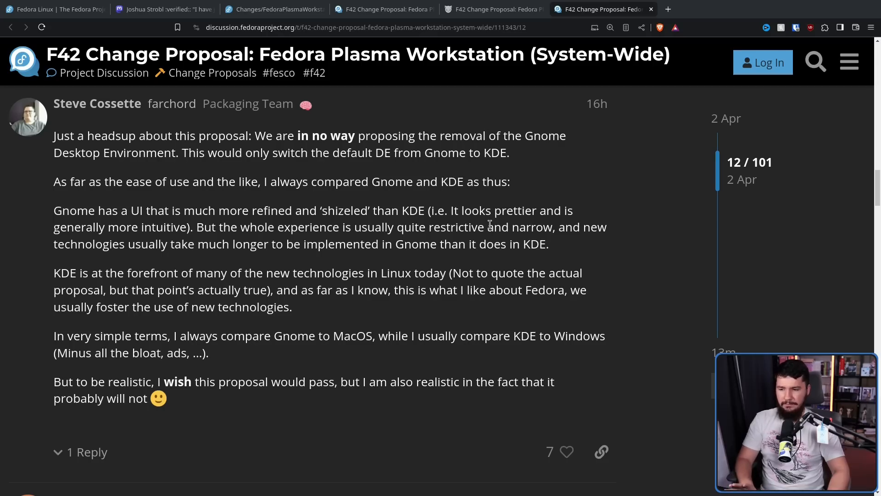
pyautogui.moveTo(494, 218)
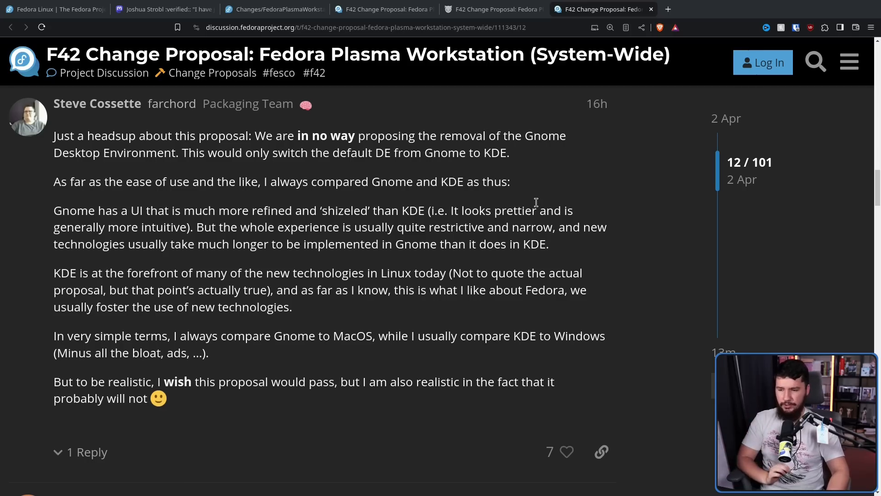
pyautogui.moveTo(493, 251)
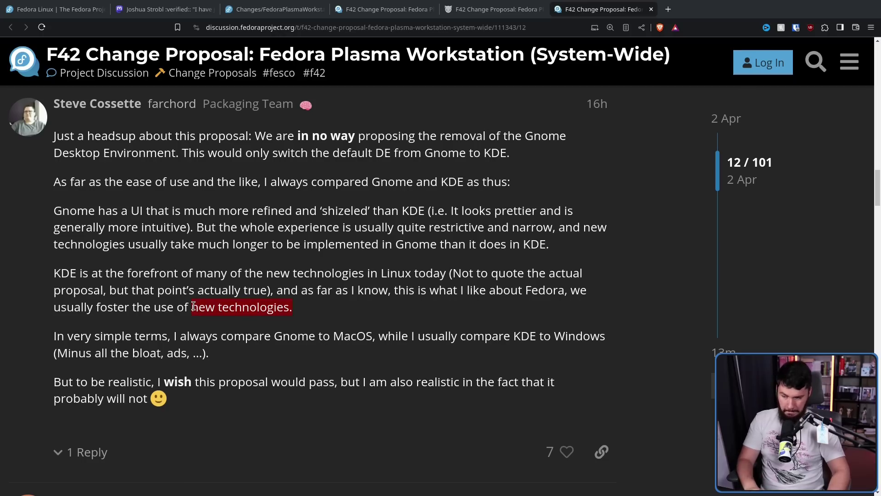
# Highlight post 12's Gnome-to-macOS, KDE-to-Windows comparison, then advance to reply 21.
pyautogui.click(335, 324)
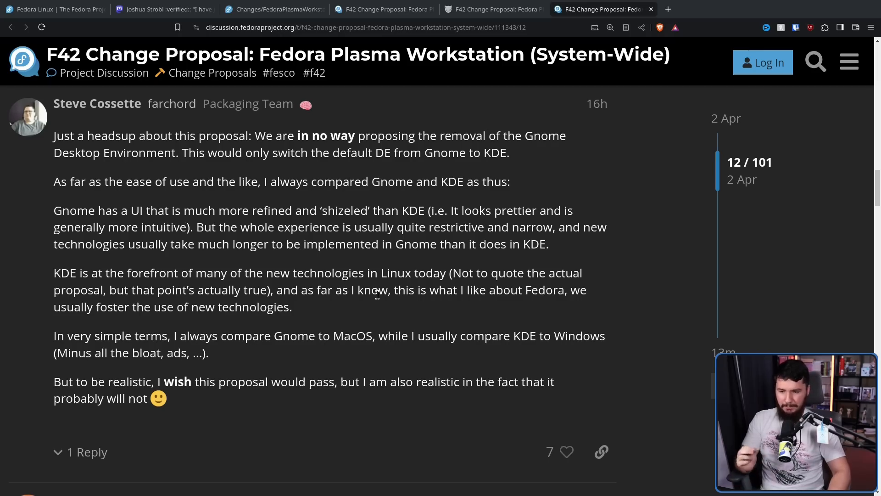
pyautogui.moveTo(286, 335); pyautogui.dragTo(606, 335)
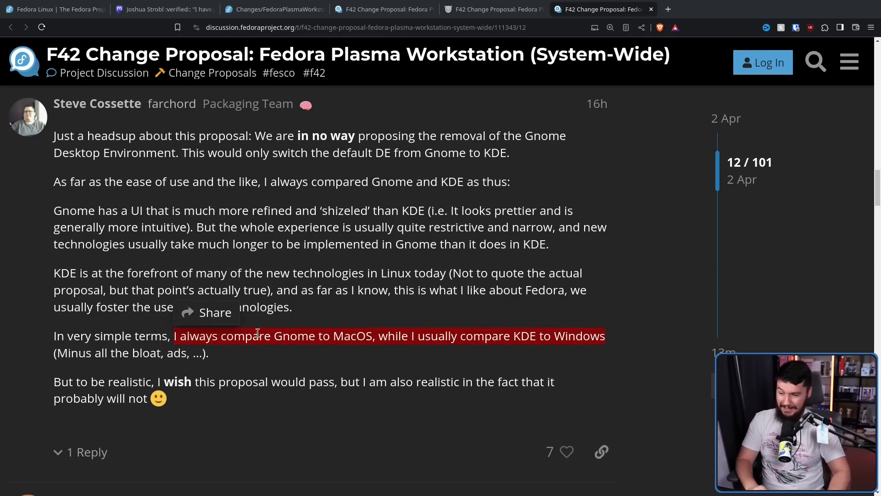
pyautogui.moveTo(310, 343)
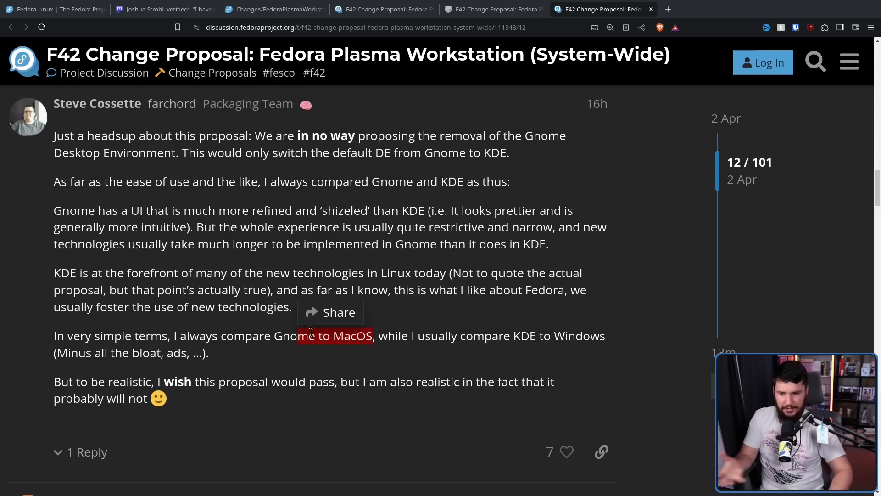
pyautogui.moveTo(594, 328)
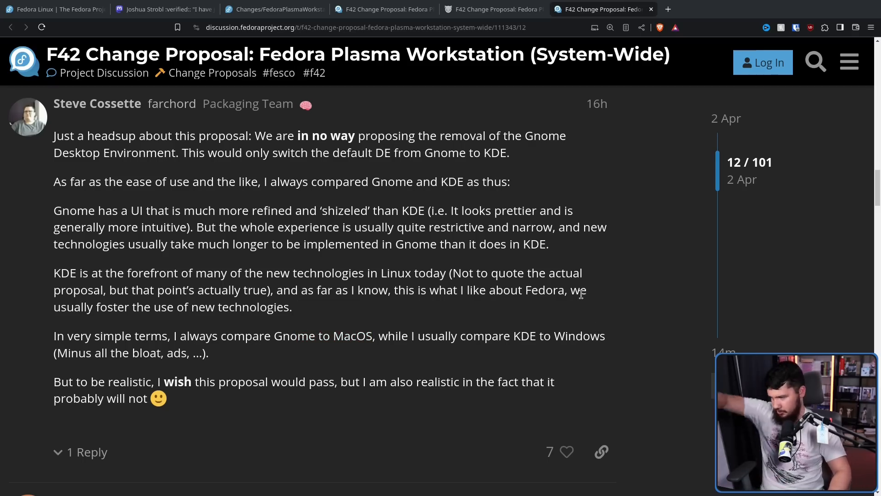
pyautogui.moveTo(571, 320)
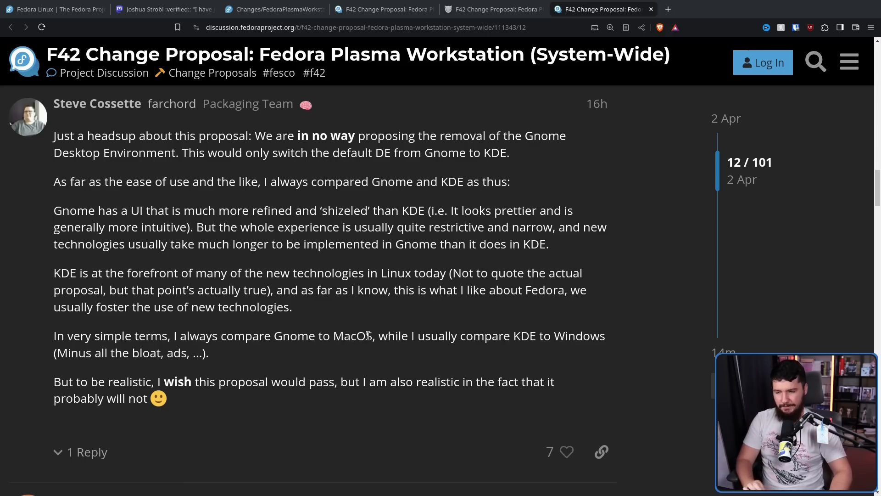
pyautogui.scroll(-3)
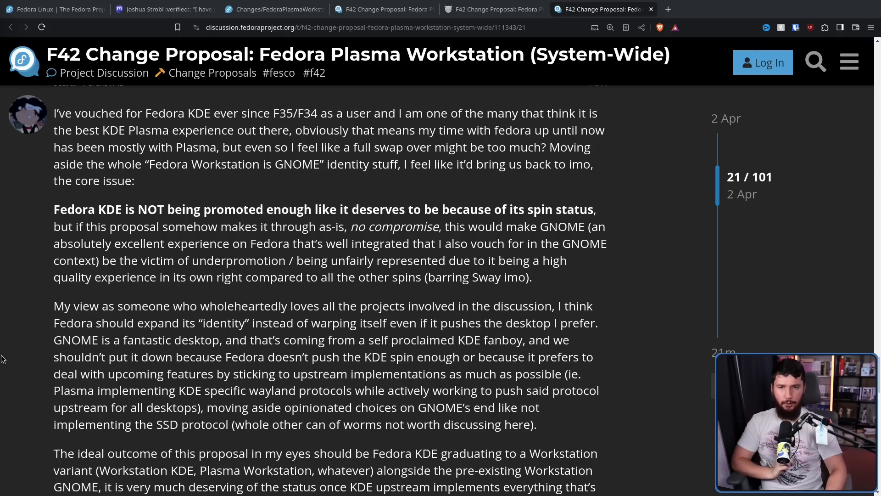
pyautogui.moveTo(5, 386)
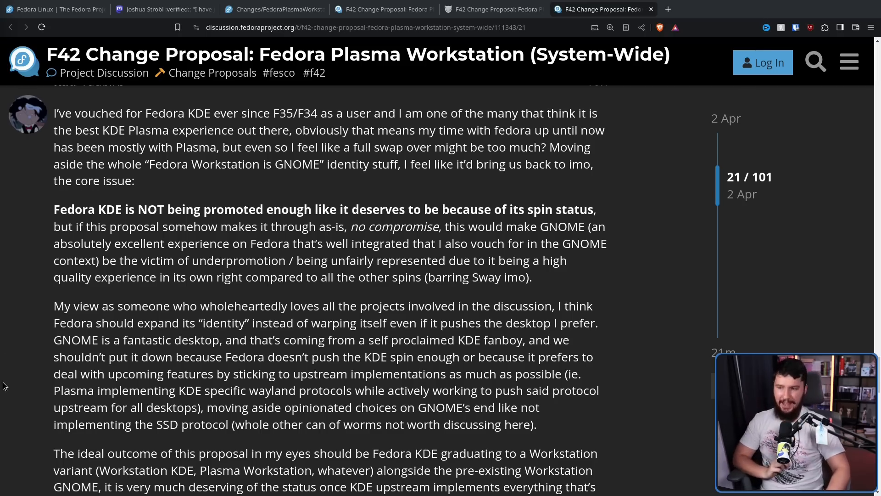
pyautogui.moveTo(20, 341)
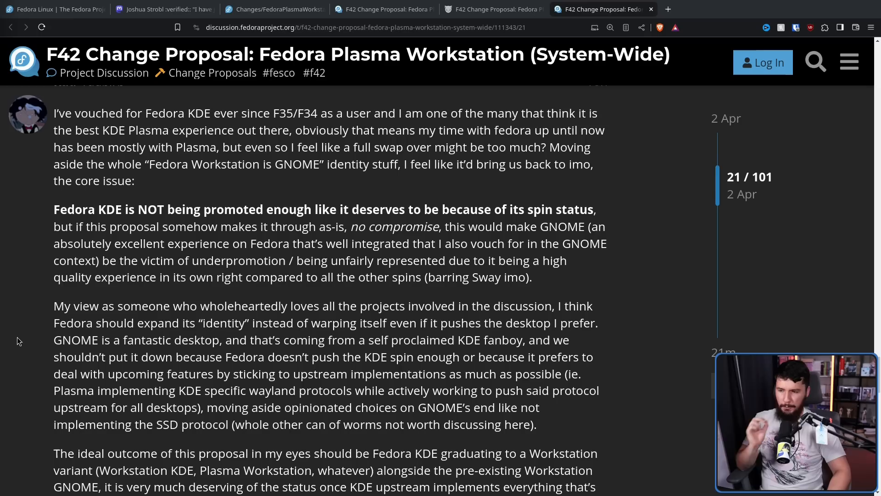
pyautogui.moveTo(14, 329)
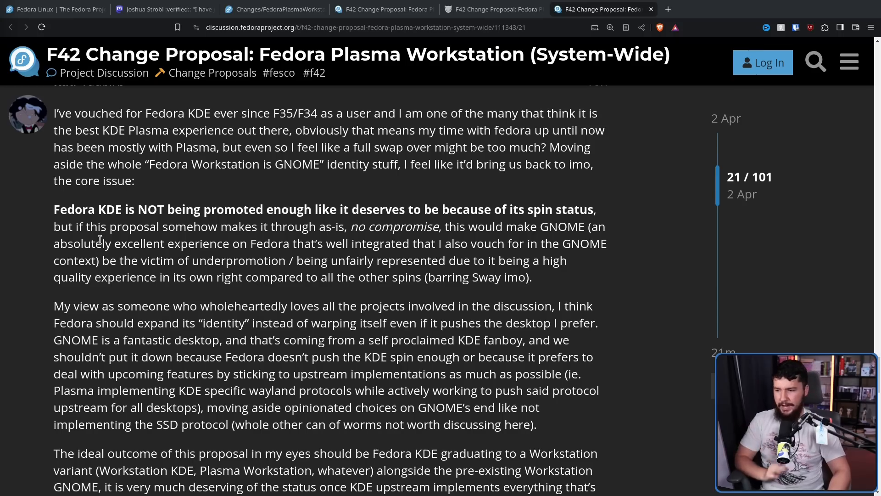
pyautogui.moveTo(118, 227)
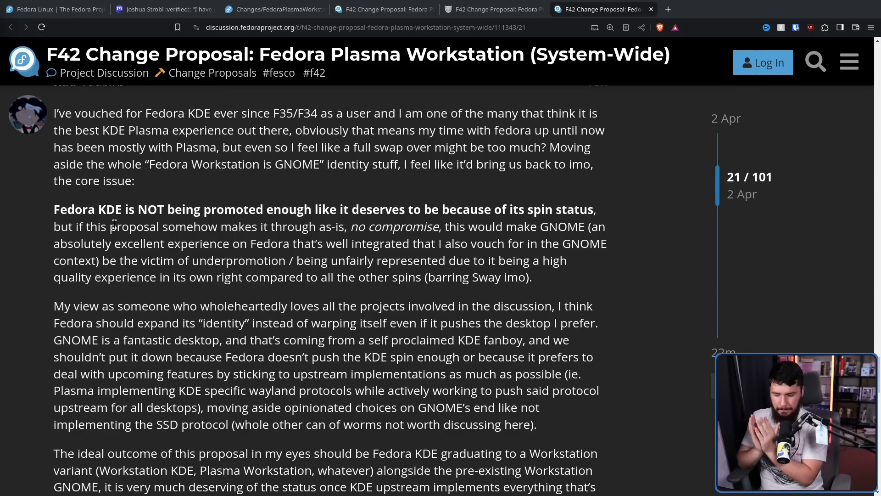
# Scroll from reply 21 to reply 38, Neal Gompa's rebuttal on KDE's Wayland work.
pyautogui.scroll(-3)
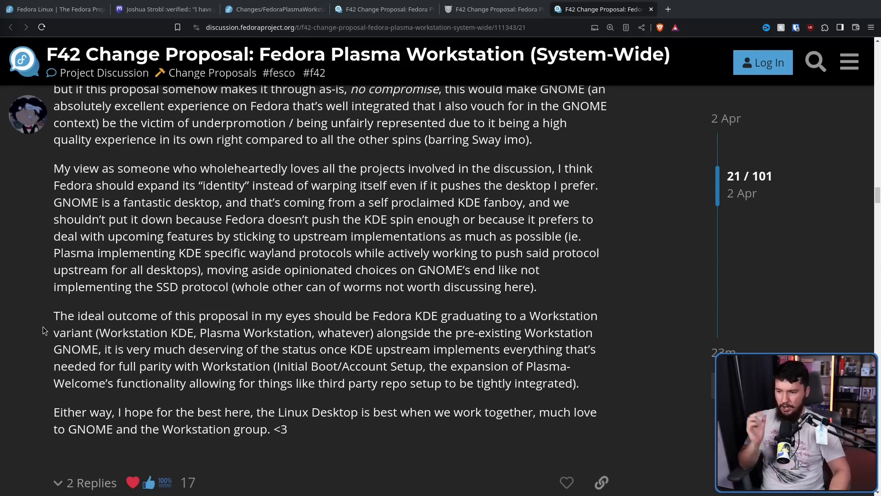
pyautogui.moveTo(48, 313)
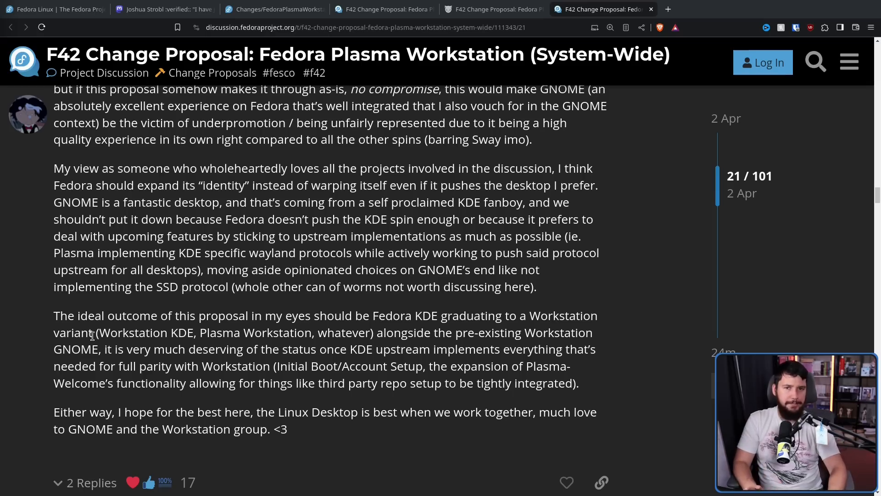
pyautogui.moveTo(214, 304)
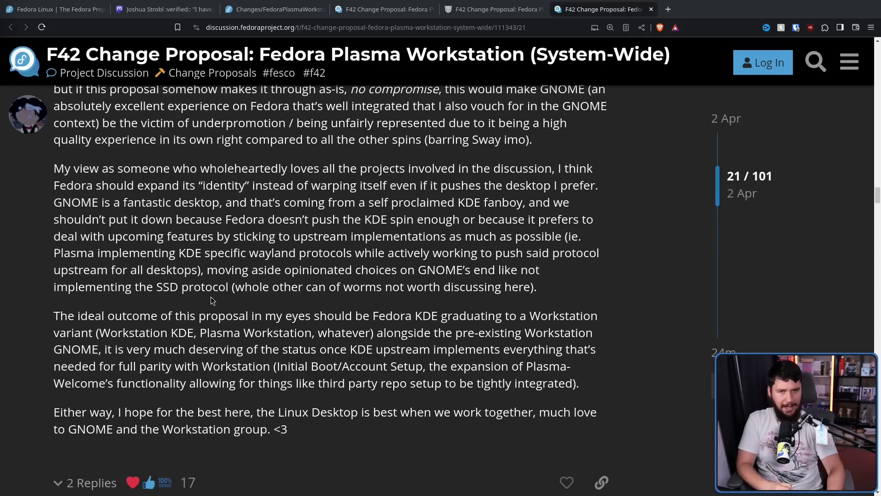
pyautogui.scroll(-3)
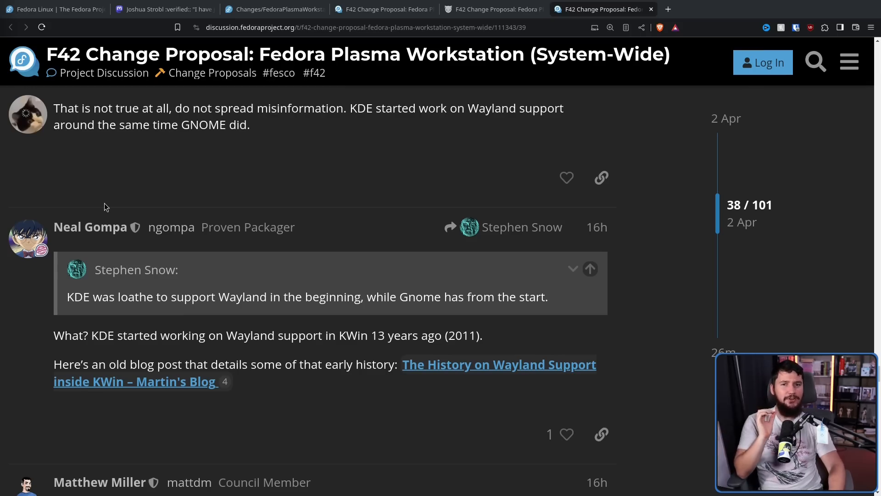
pyautogui.moveTo(481, 126)
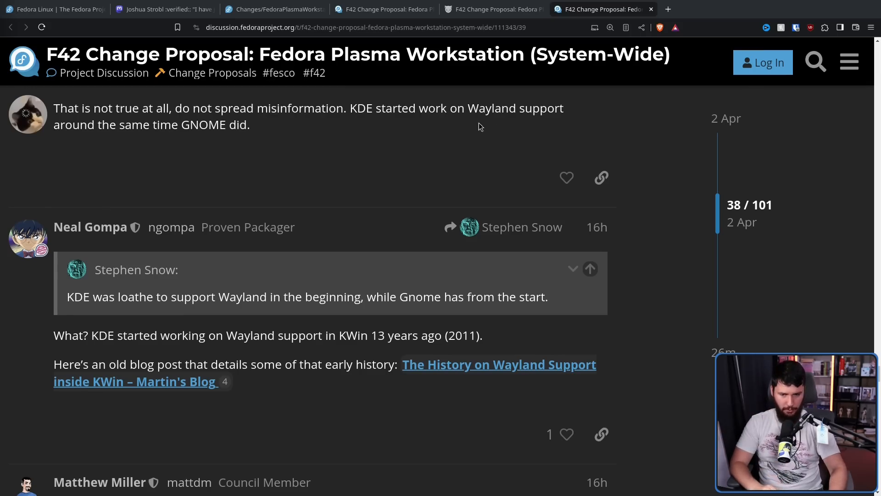
# Scroll down to reply 40 and its 'Edition Promotion?' section urging a procedural hold.
pyautogui.scroll(-3)
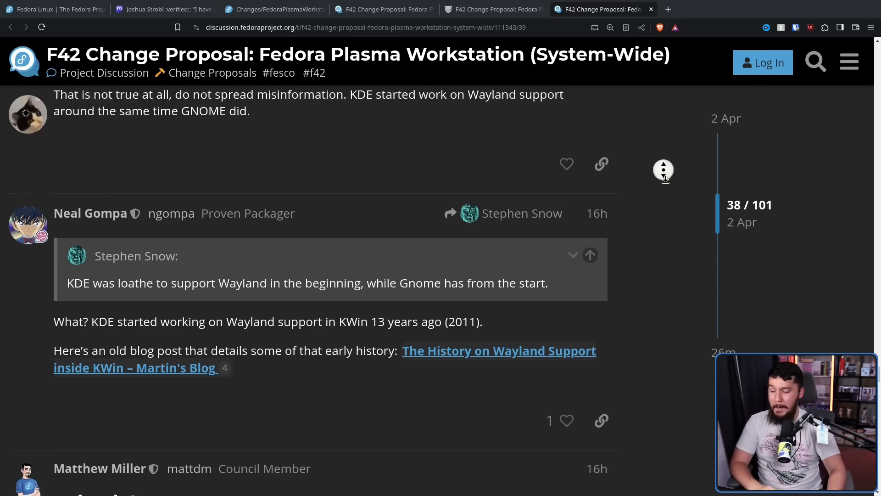
pyautogui.scroll(-3)
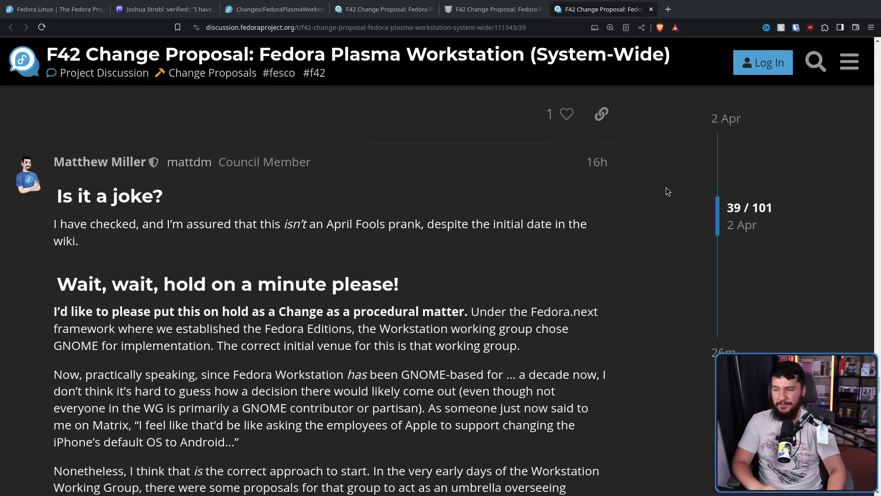
pyautogui.scroll(-3)
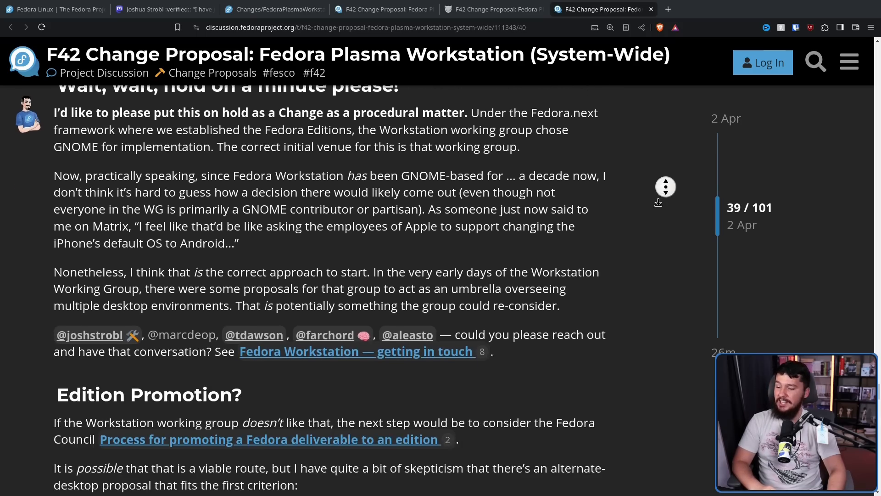
pyautogui.scroll(-3)
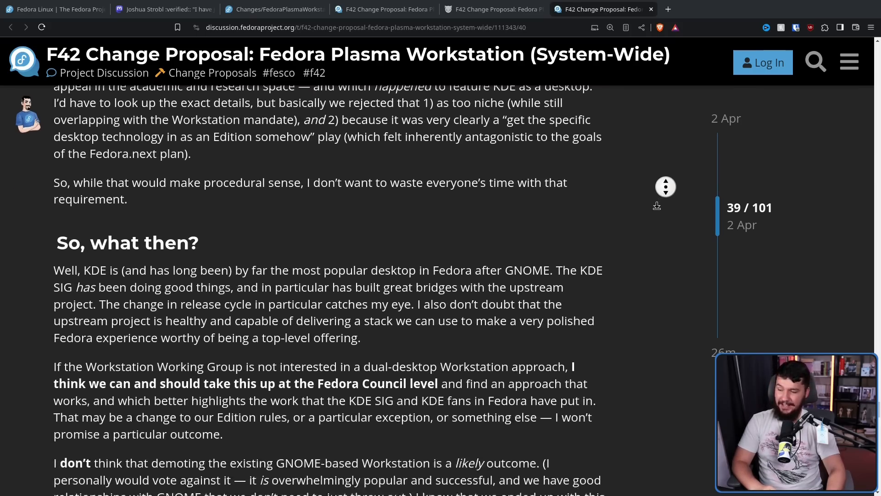
pyautogui.scroll(-3)
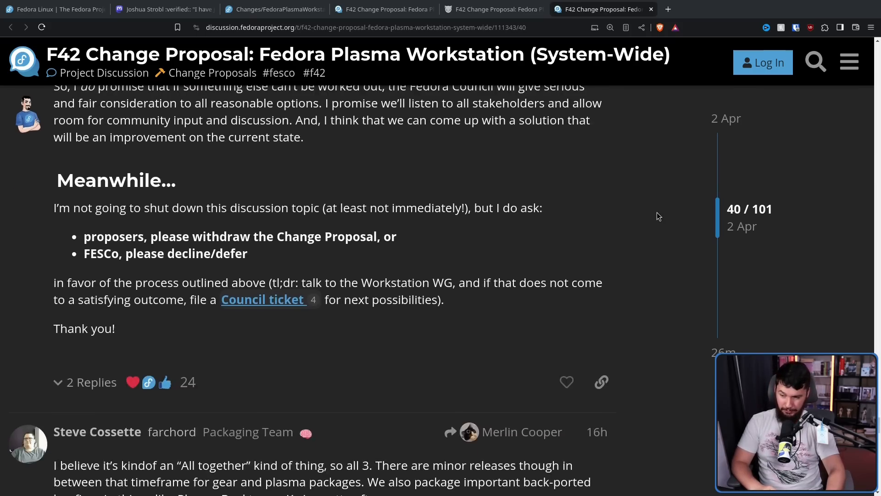
pyautogui.scroll(-3)
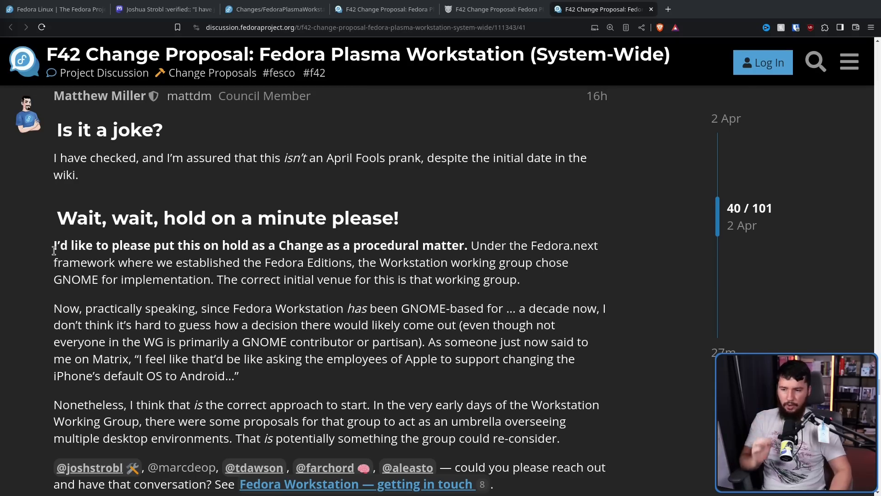
pyautogui.moveTo(241, 201)
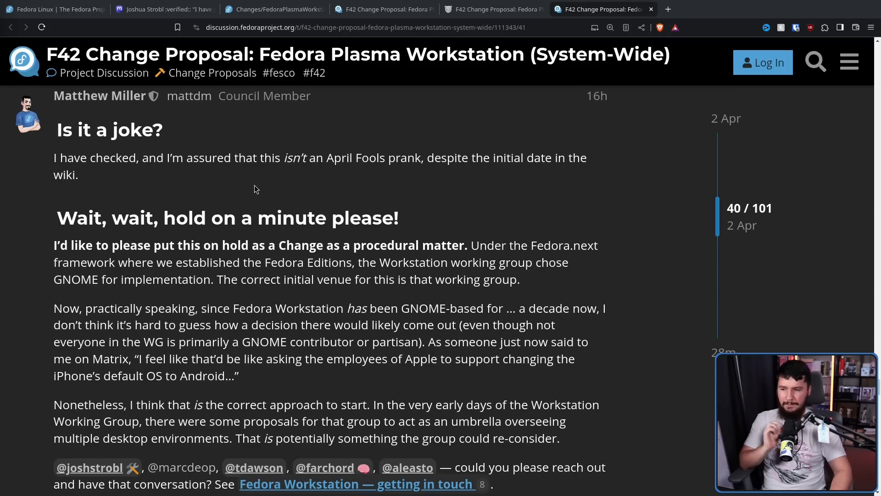
pyautogui.moveTo(260, 193)
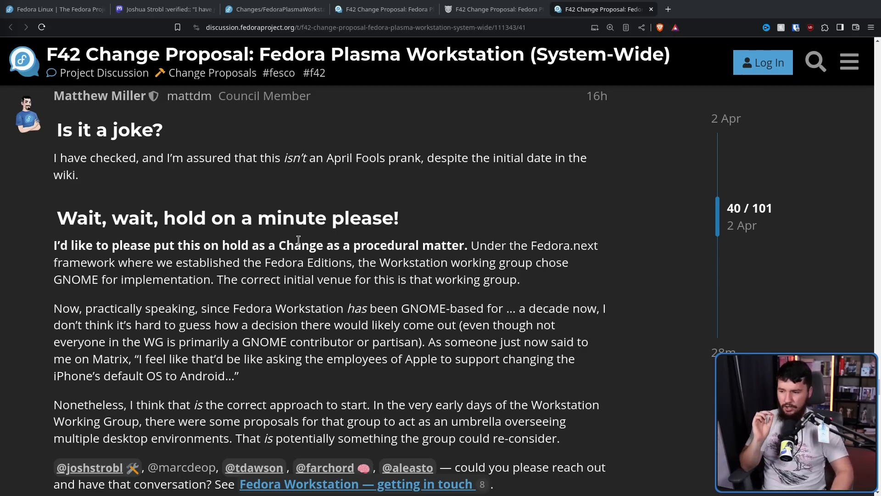
pyautogui.moveTo(374, 210)
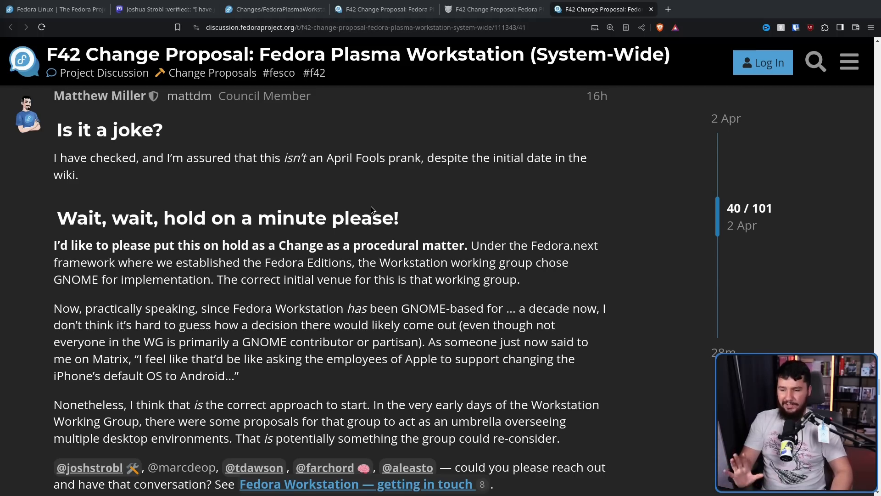
pyautogui.scroll(-3)
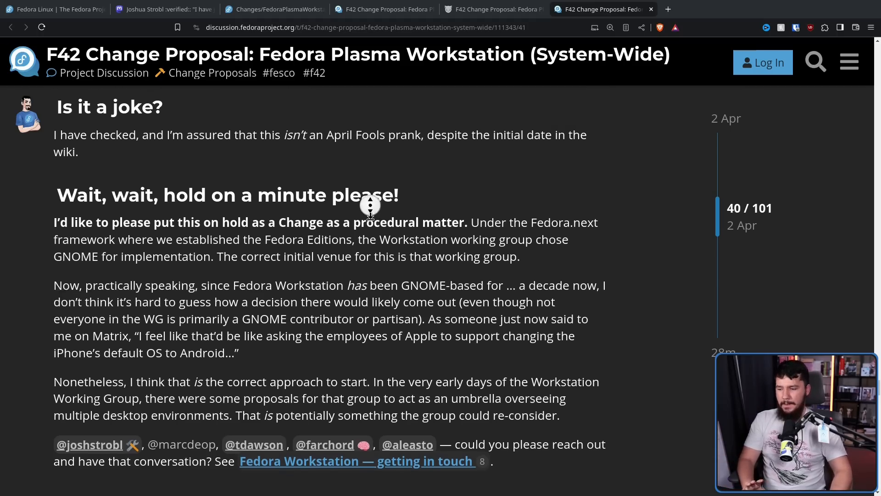
pyautogui.scroll(-3)
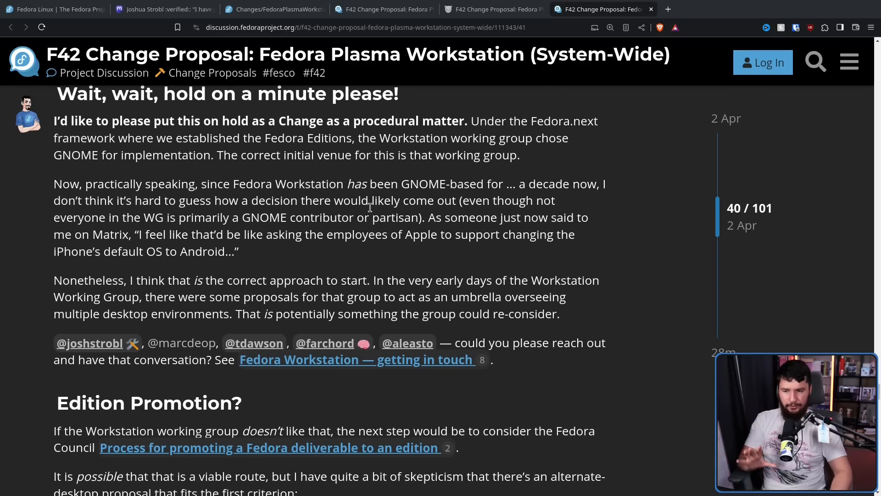
pyautogui.moveTo(379, 210)
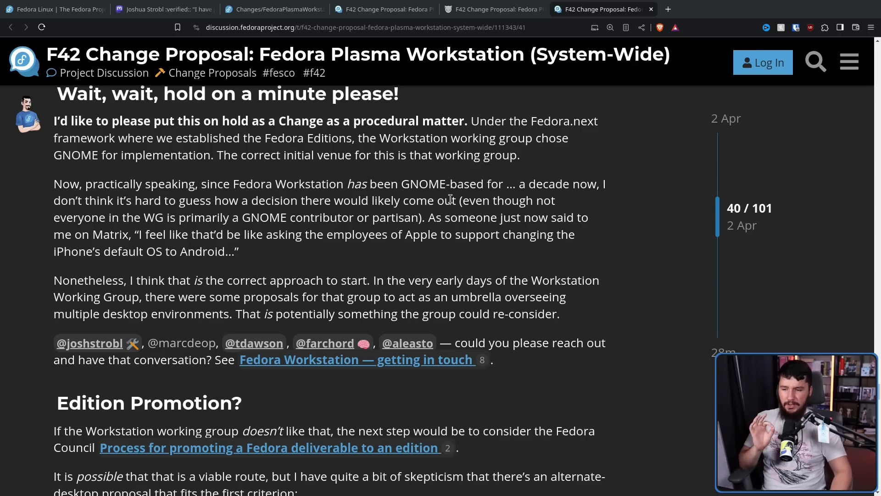
pyautogui.scroll(-3)
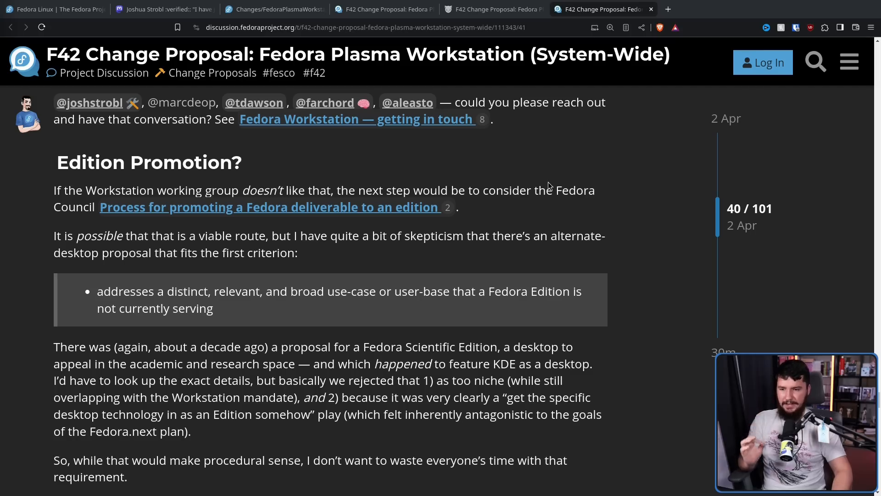
pyautogui.moveTo(565, 174)
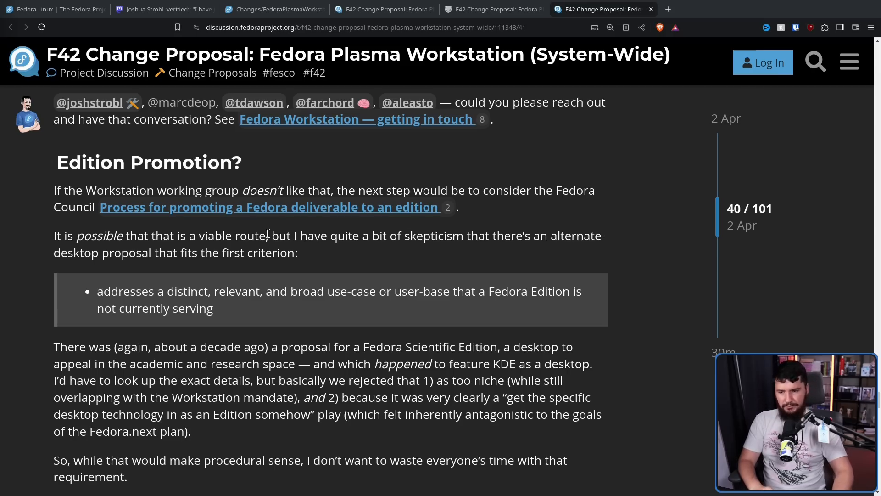
pyautogui.moveTo(177, 281)
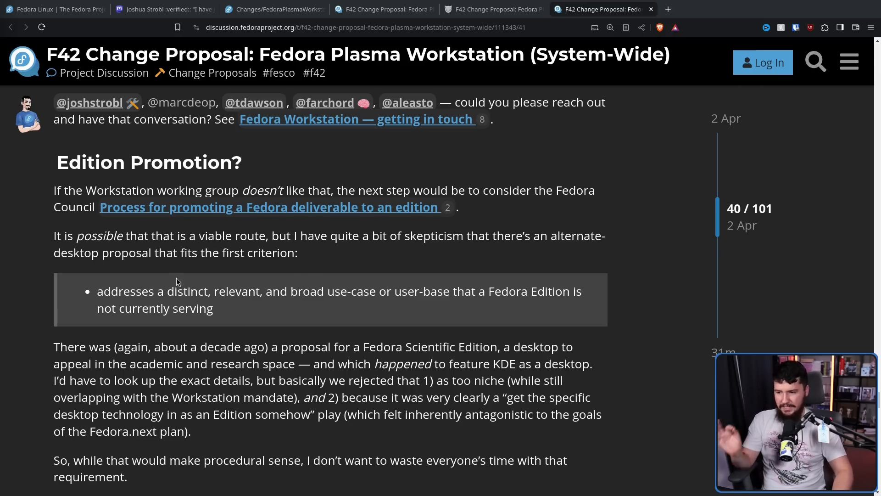
pyautogui.moveTo(219, 285)
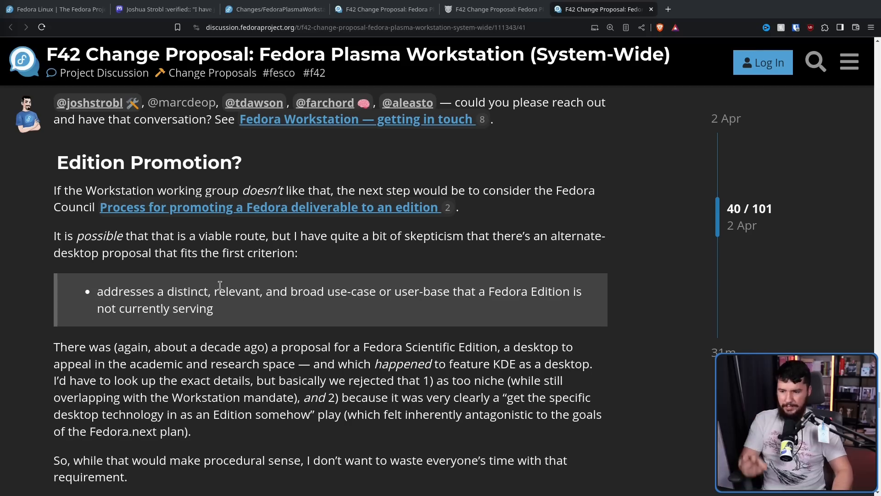
pyautogui.moveTo(236, 274)
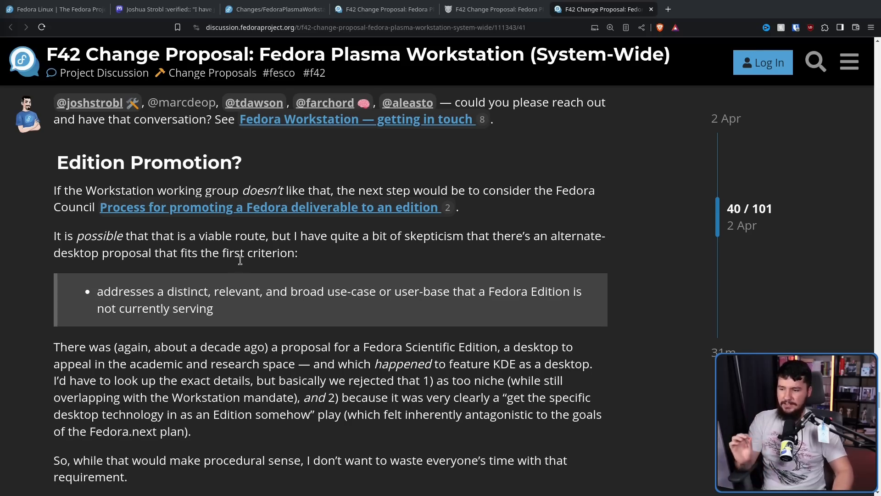
pyautogui.scroll(-3)
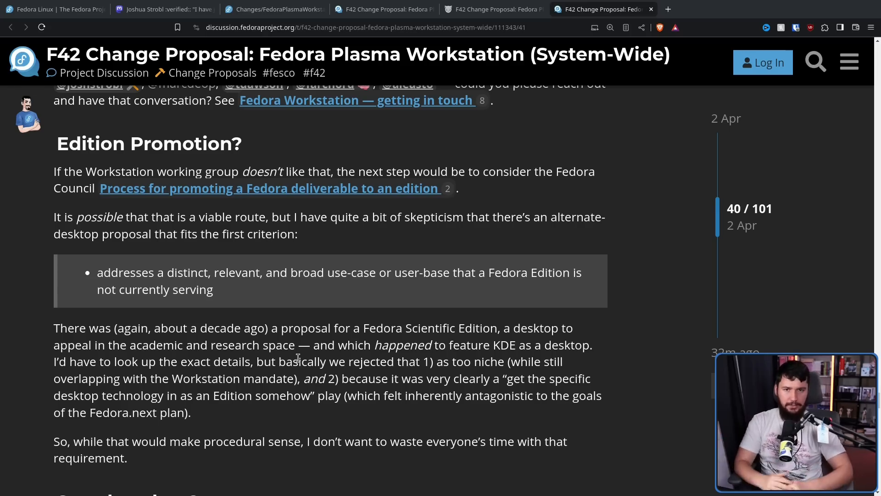
# Scroll through 'So, what then?' to the 'Meanwhile…' plea that FESCo decline or defer.
pyautogui.scroll(-3)
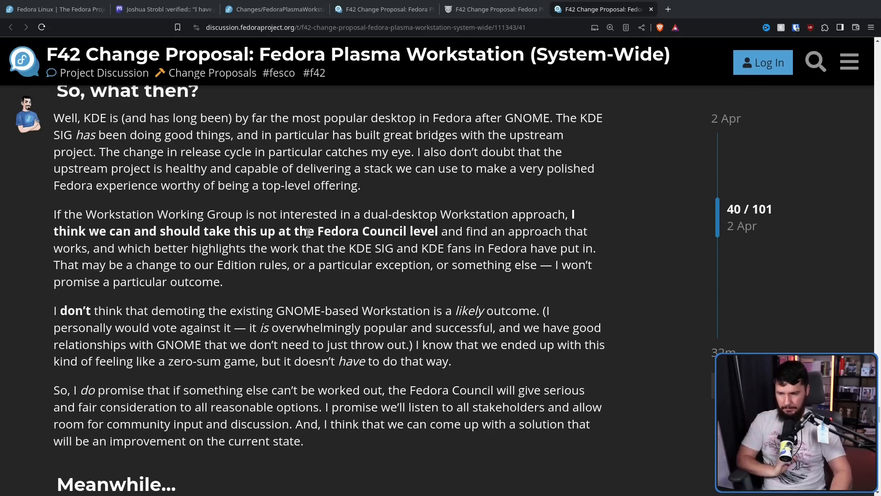
pyautogui.scroll(-3)
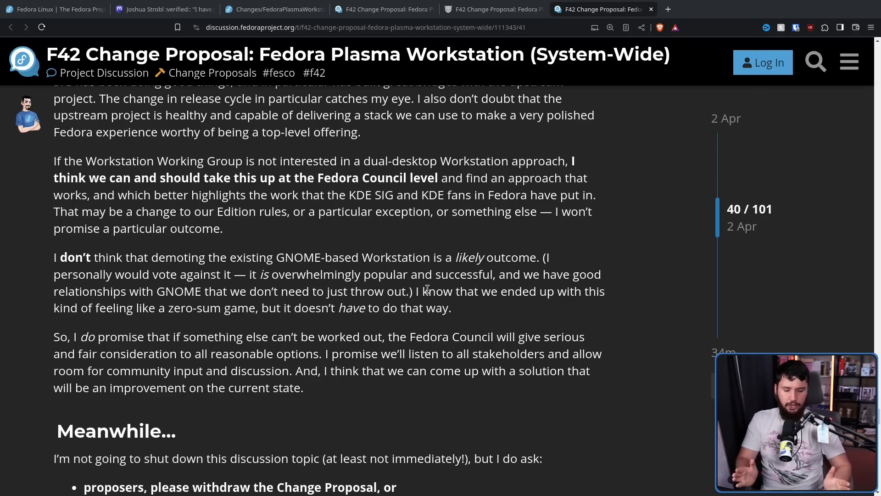
pyautogui.scroll(-3)
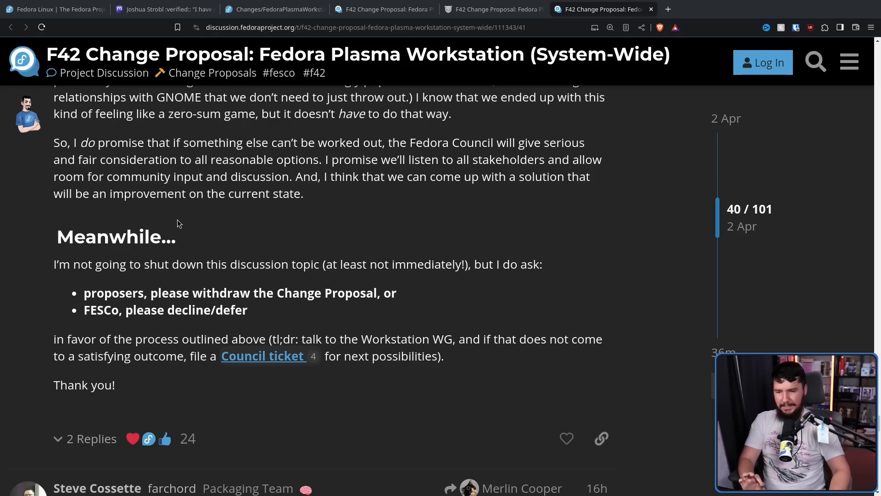
pyautogui.moveTo(307, 226)
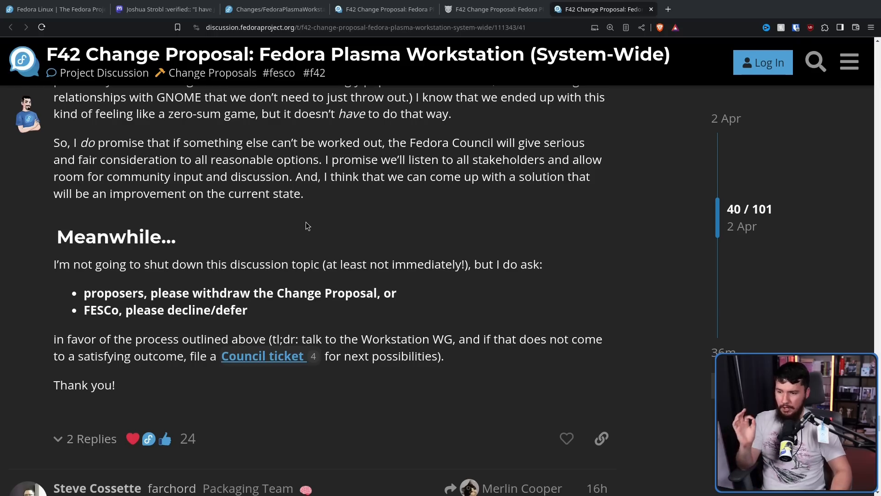
pyautogui.moveTo(305, 221)
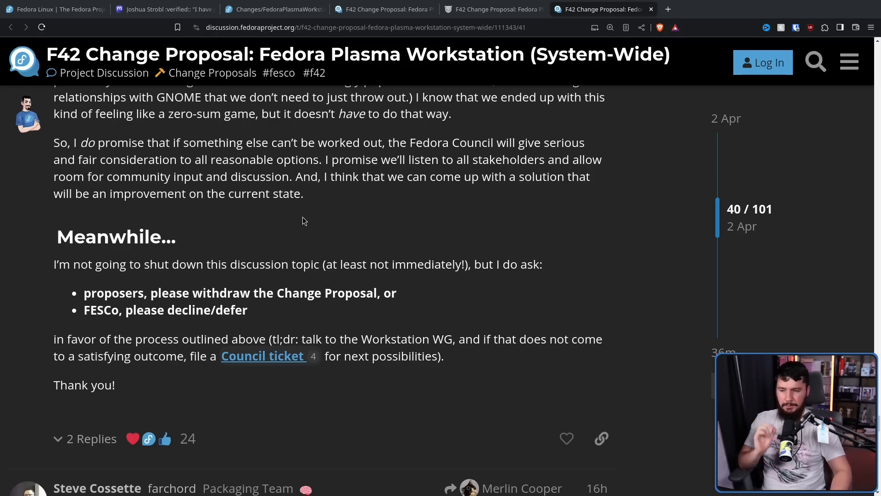
pyautogui.moveTo(309, 209)
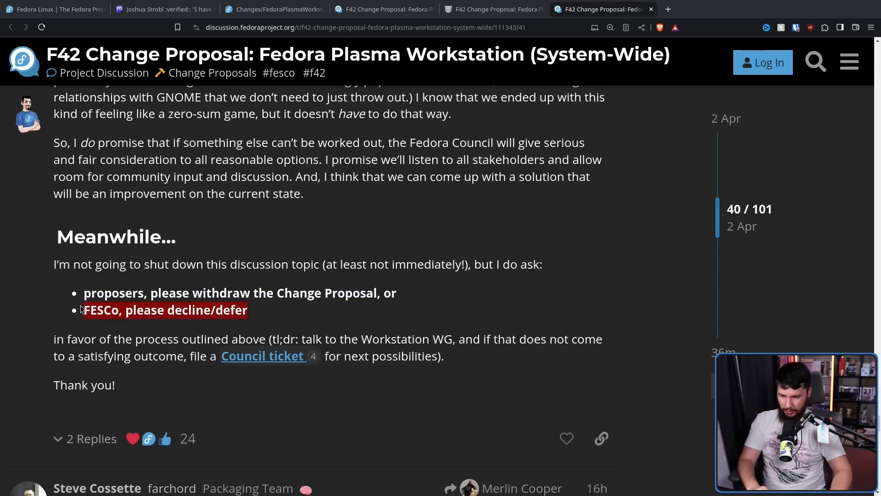
# Scroll to reply 42, Neal Gompa quoting 'Meanwhile…' and preferring the proposal stay open.
pyautogui.scroll(-3)
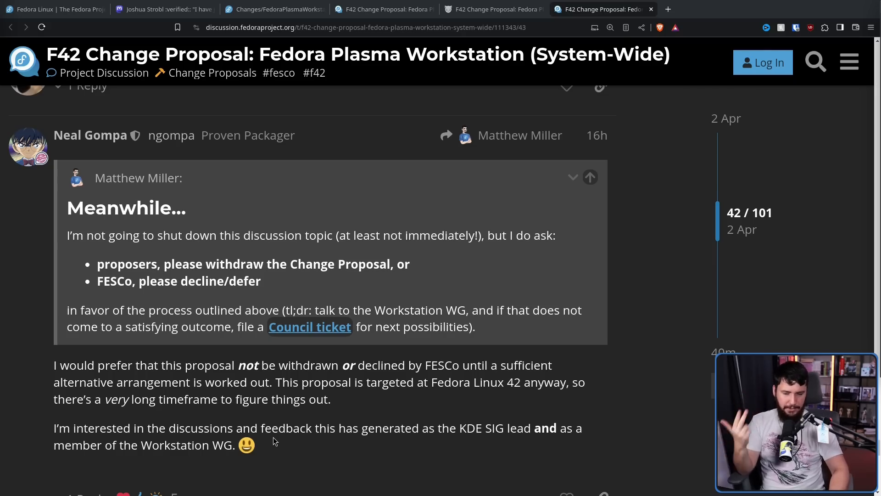
pyautogui.moveTo(243, 413)
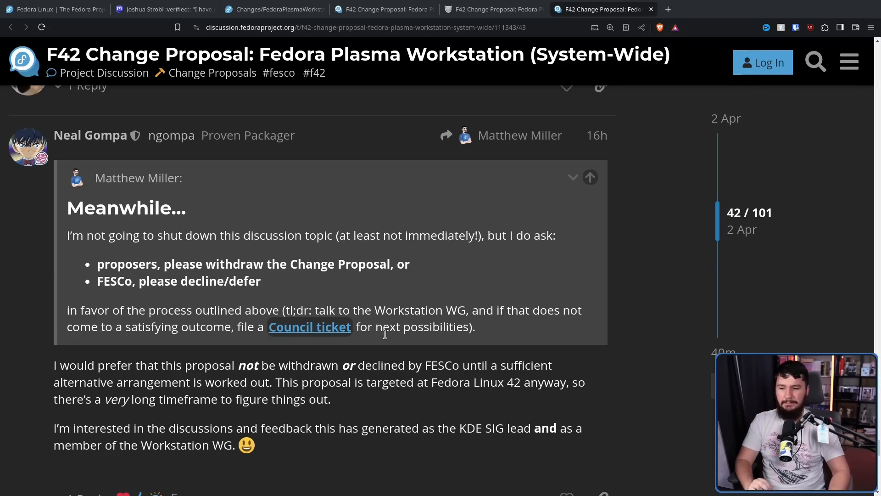
pyautogui.moveTo(615, 323)
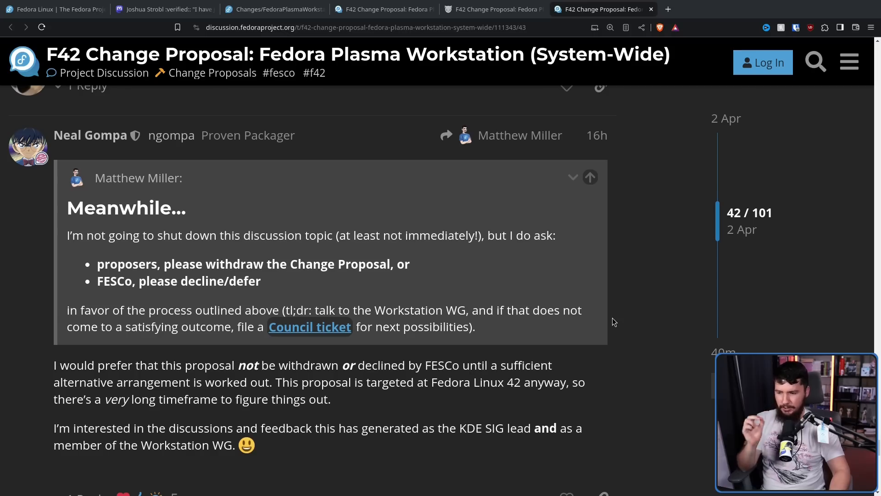
pyautogui.moveTo(618, 332)
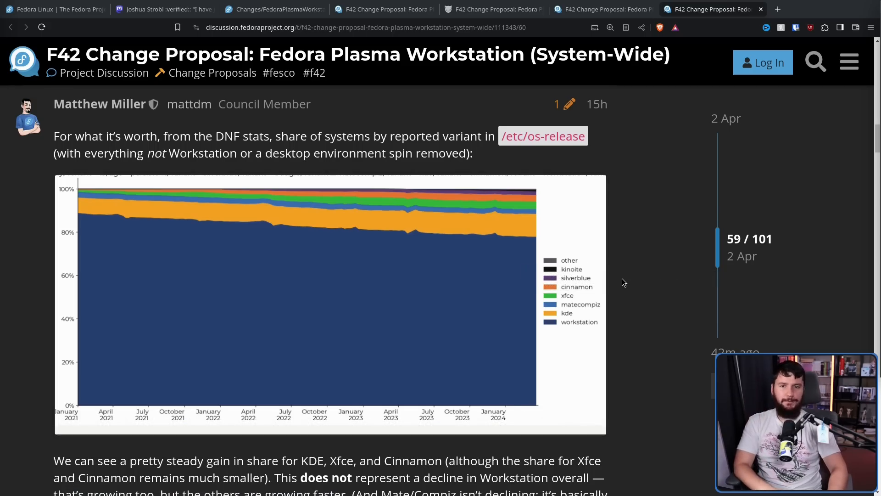
pyautogui.moveTo(626, 264)
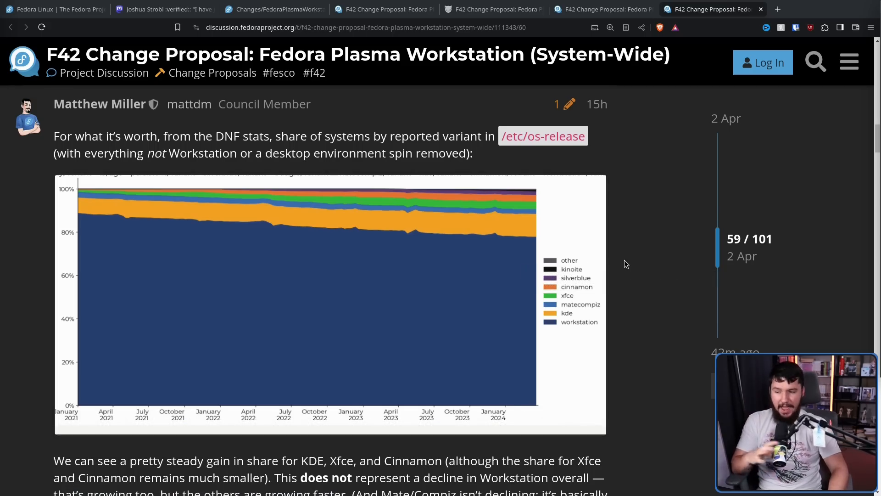
pyautogui.moveTo(619, 248)
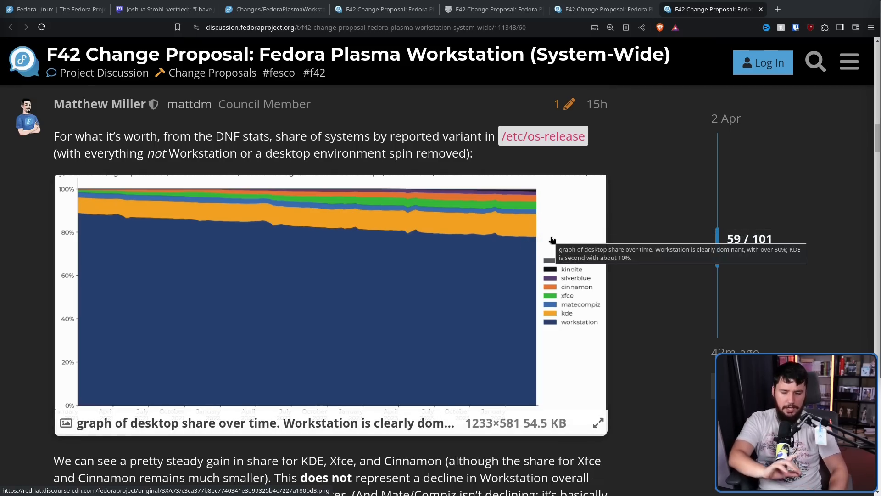
pyautogui.moveTo(645, 248)
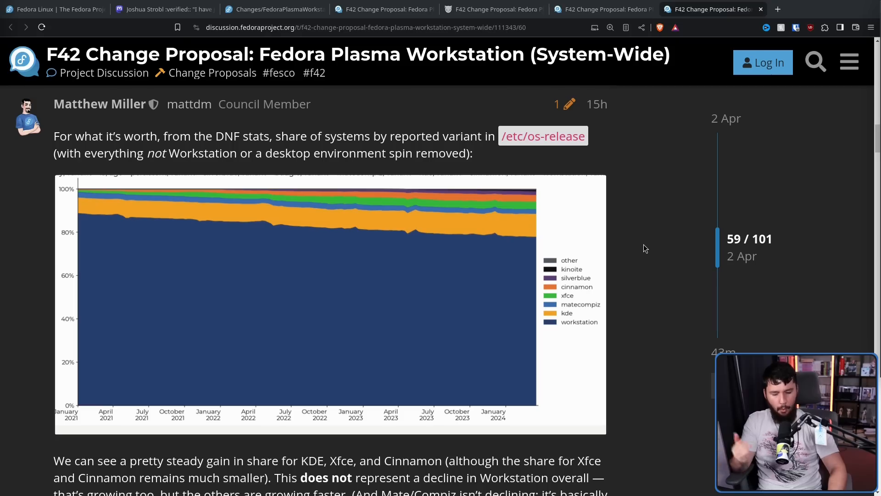
pyautogui.moveTo(643, 249)
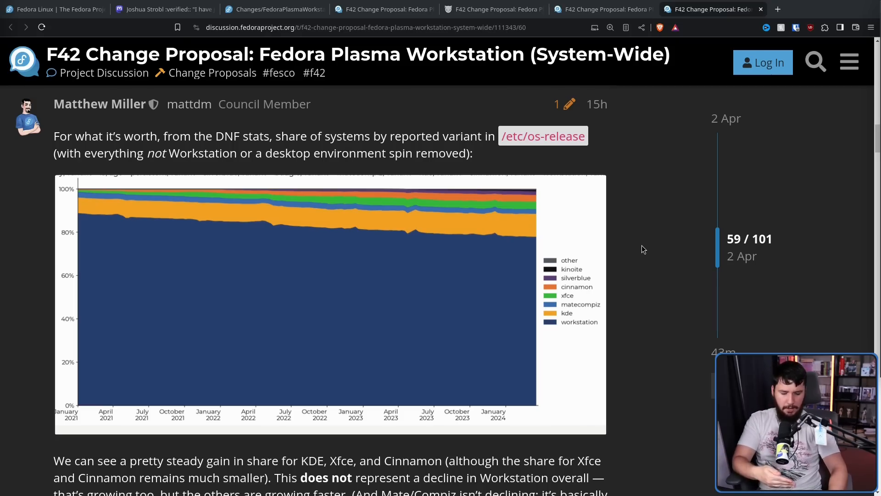
pyautogui.moveTo(646, 271)
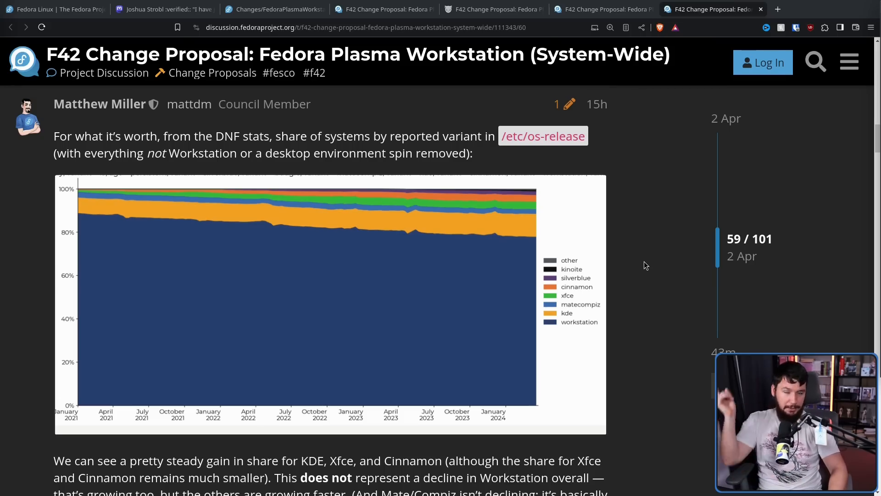
pyautogui.moveTo(633, 280)
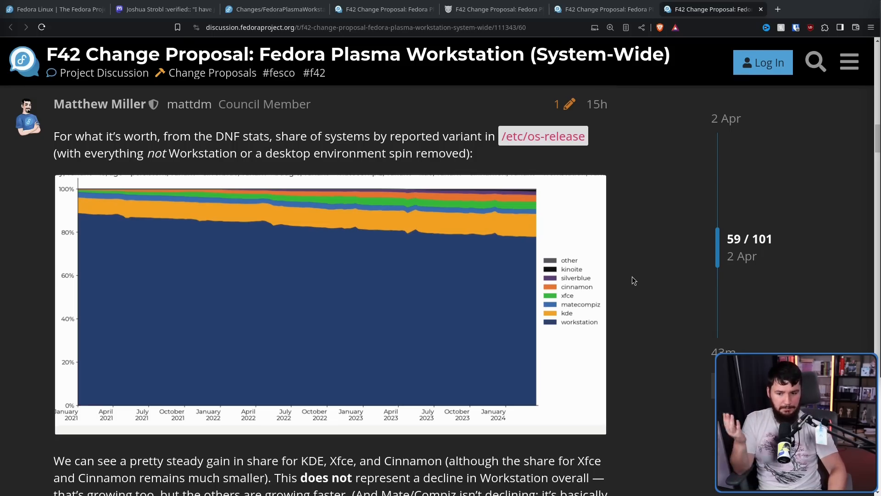
pyautogui.moveTo(663, 289)
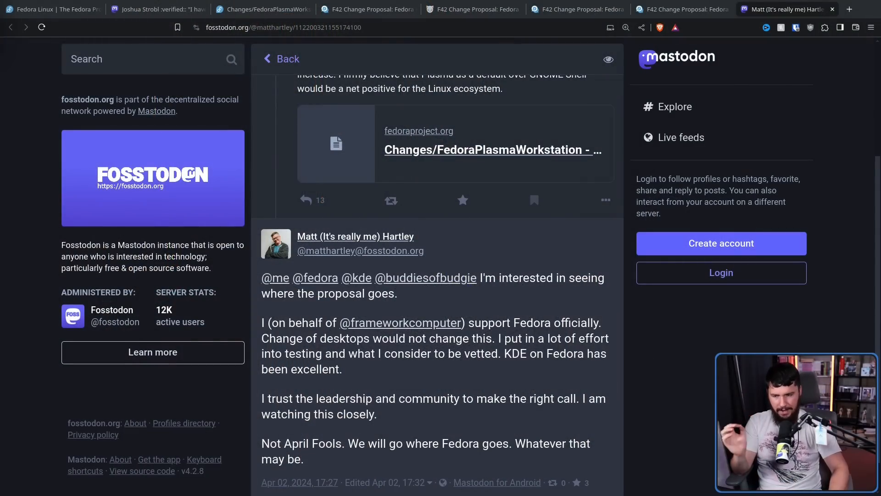
# Read the Fosstodon reply saying Framework will go where Fedora goes.
pyautogui.scroll(-3)
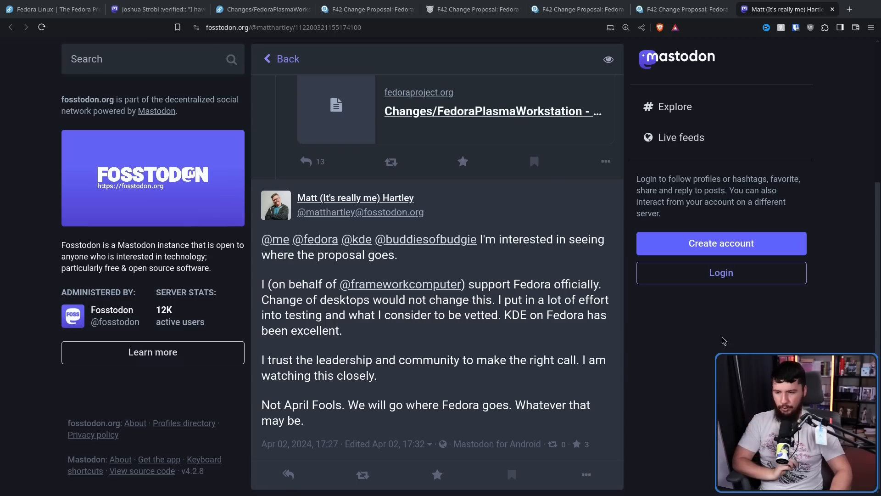
pyautogui.moveTo(718, 334)
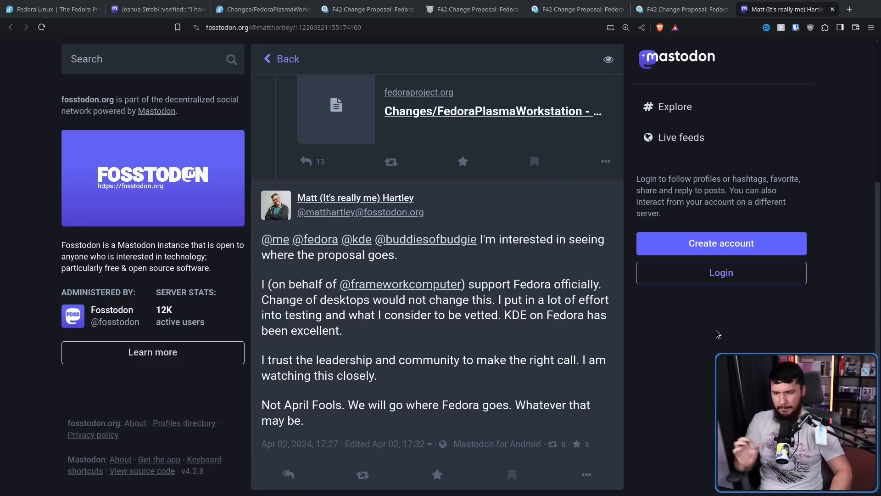
pyautogui.moveTo(711, 298)
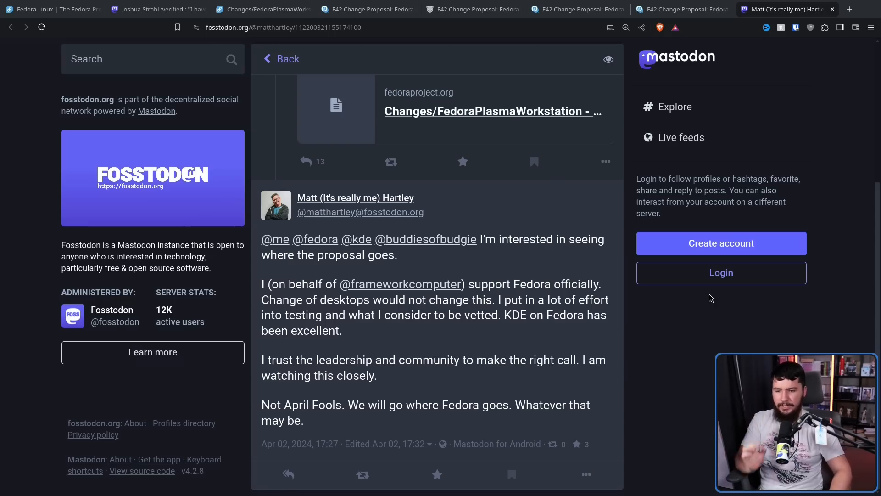
pyautogui.moveTo(709, 294)
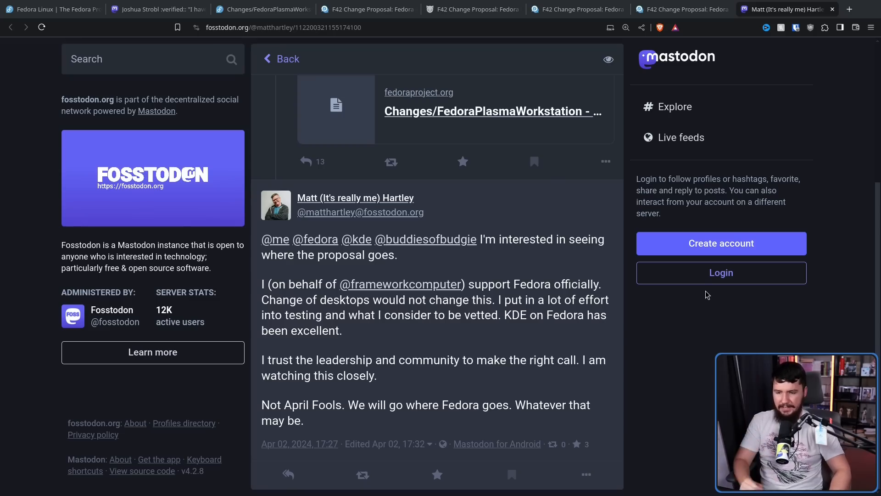
pyautogui.moveTo(674, 314)
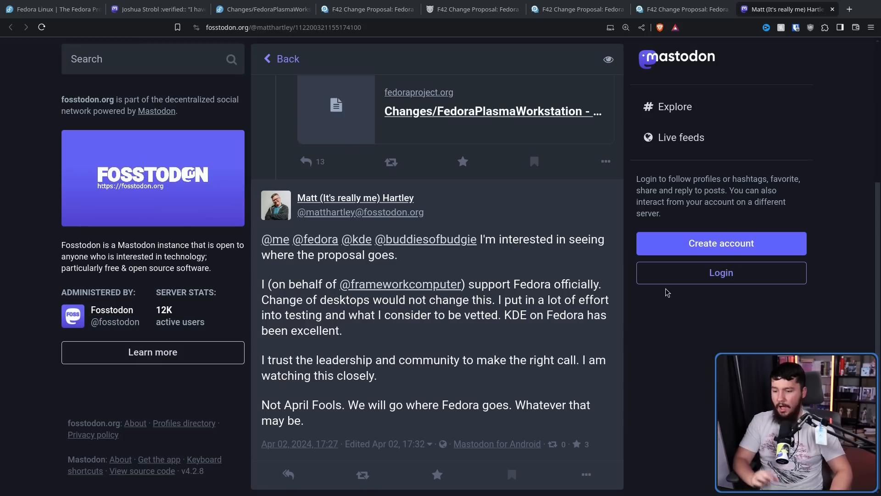
pyautogui.doubleClick(360, 376)
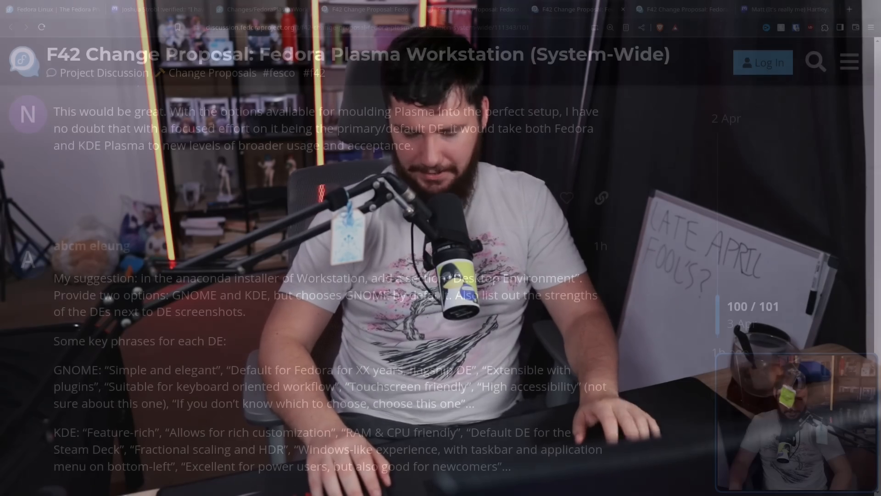
# Scroll to reply 101 of 101, proposing a GNOME or KDE choice in the installer.
pyautogui.scroll(-3)
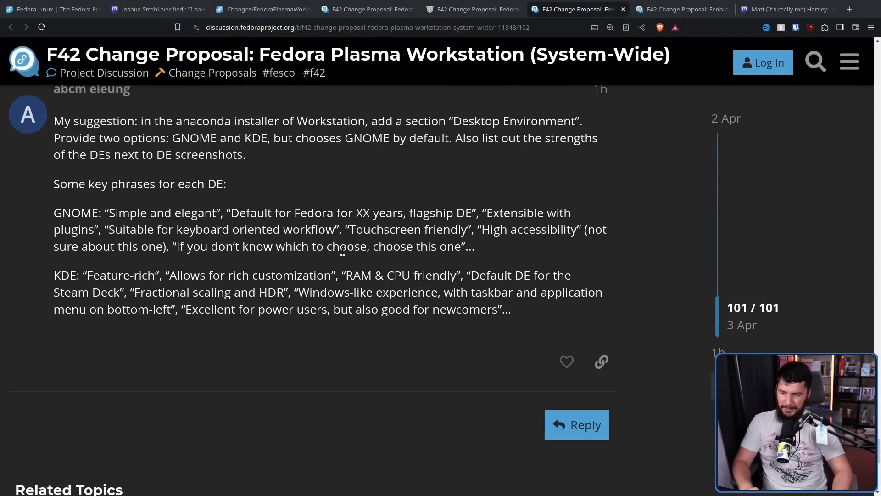
pyautogui.moveTo(654, 288)
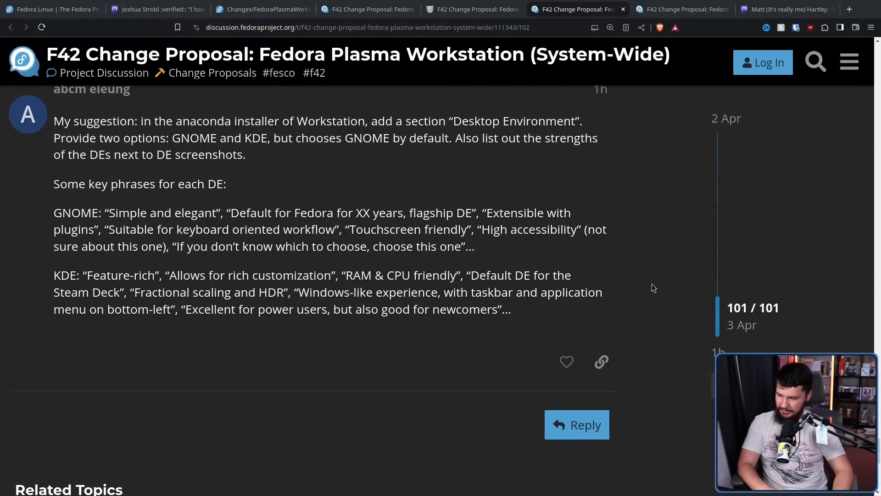